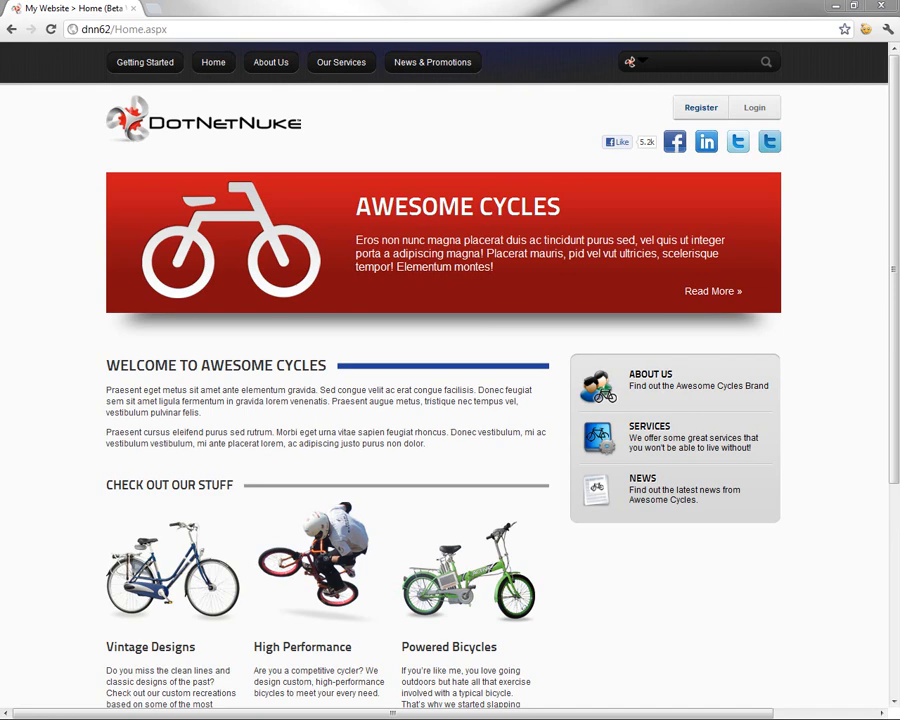
pyautogui.moveTo(802, 256)
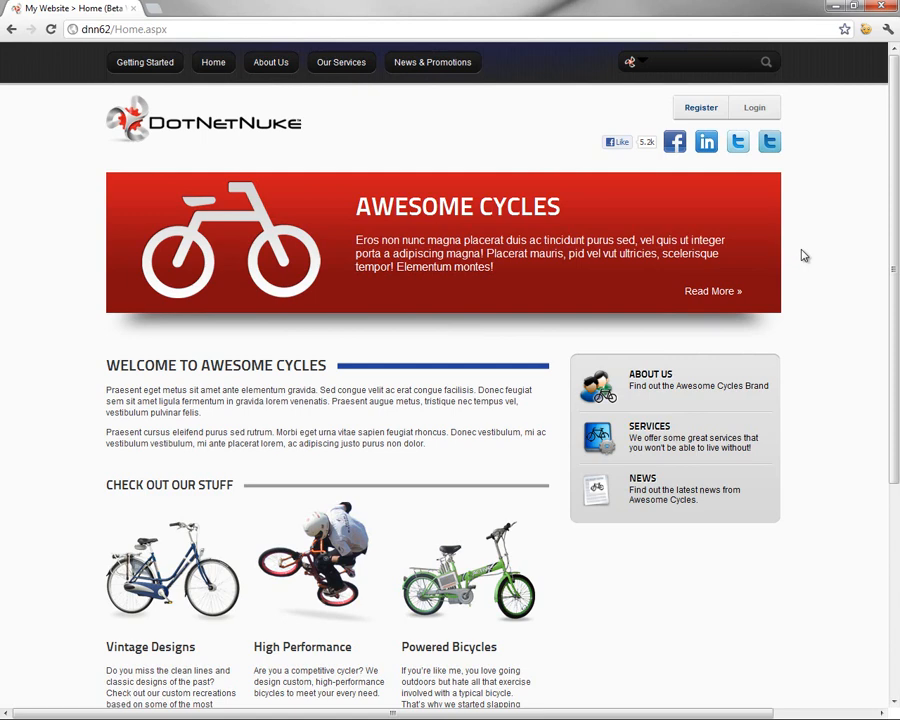
# - Sign in to the Awesome Cycles site as the Administrator account
pyautogui.click(752, 108)
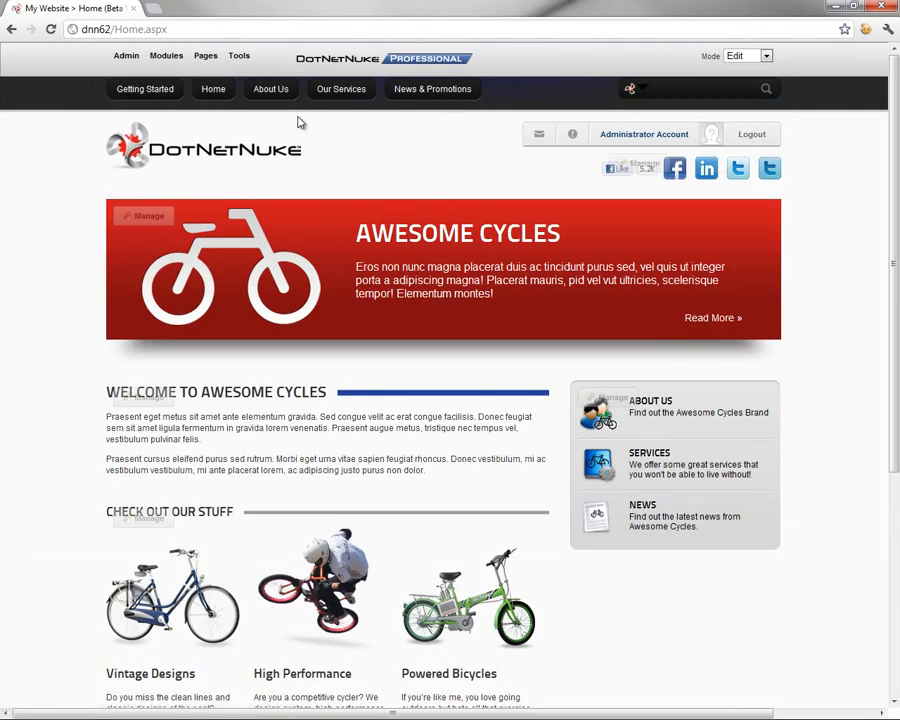
# - Add a new page named Community, inserted after News & Promotions
pyautogui.click(204, 56)
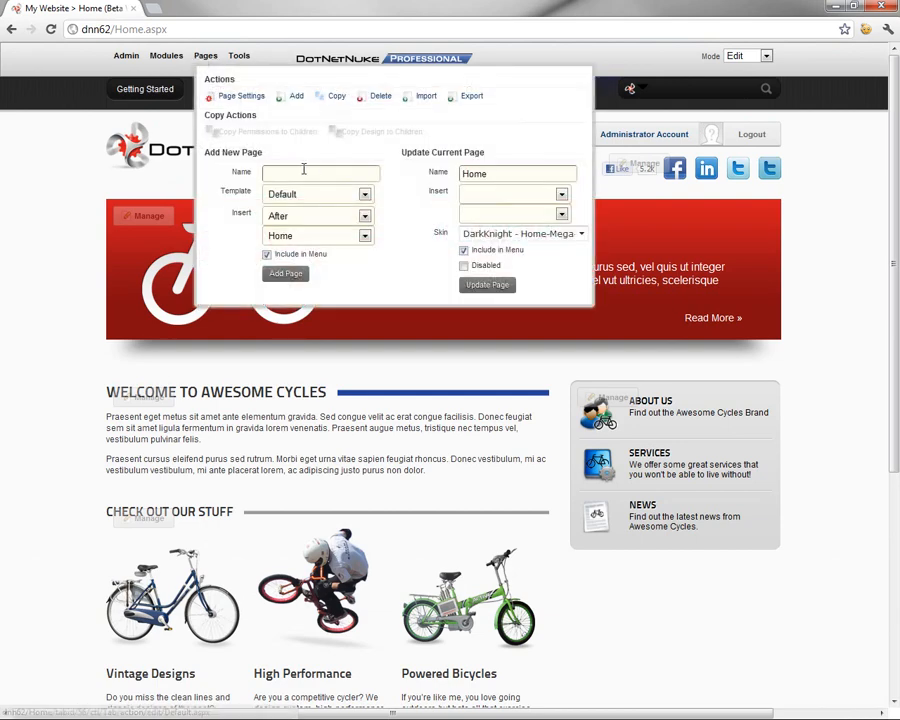
pyautogui.write('Community')
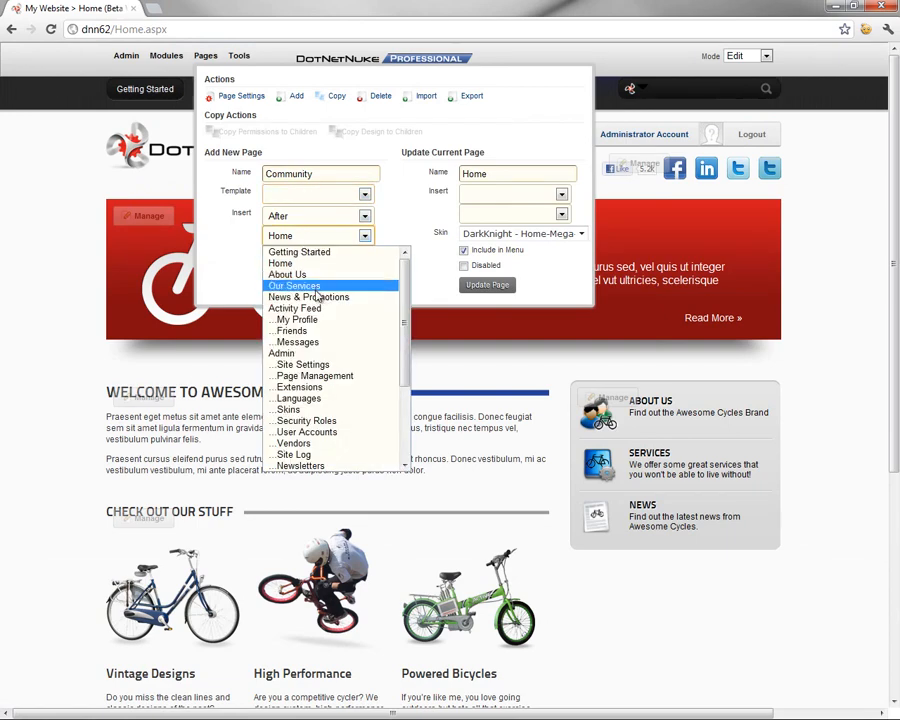
pyautogui.click(308, 296)
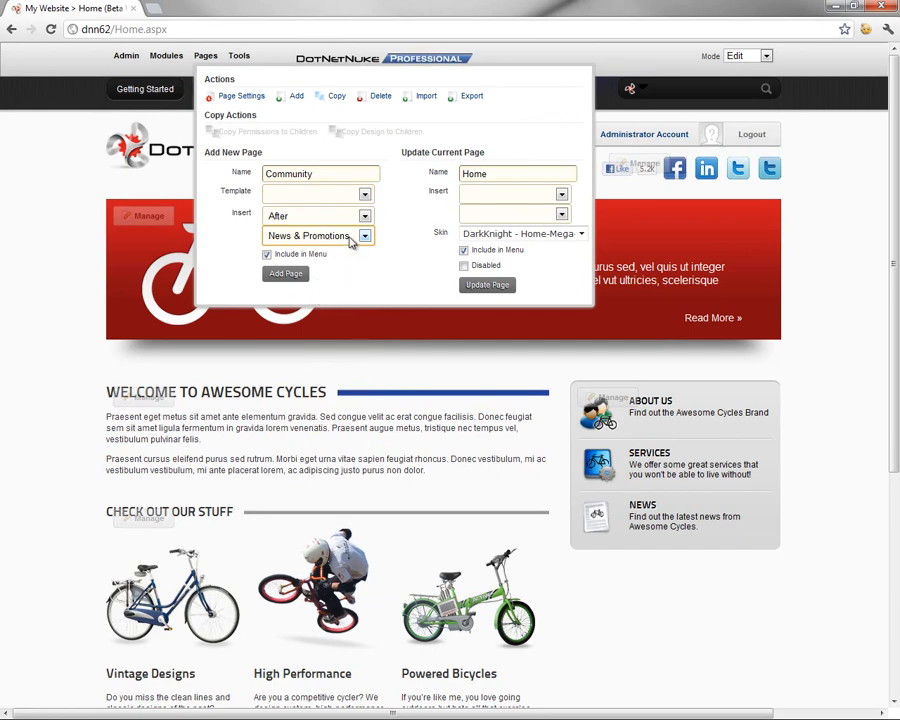
pyautogui.moveTo(404, 244)
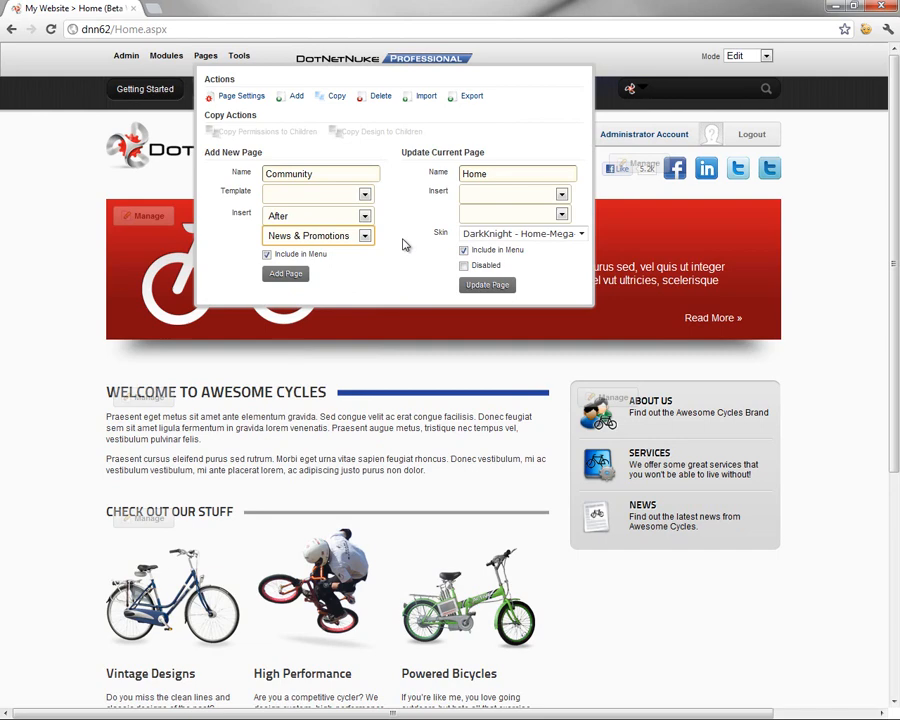
pyautogui.click(284, 272)
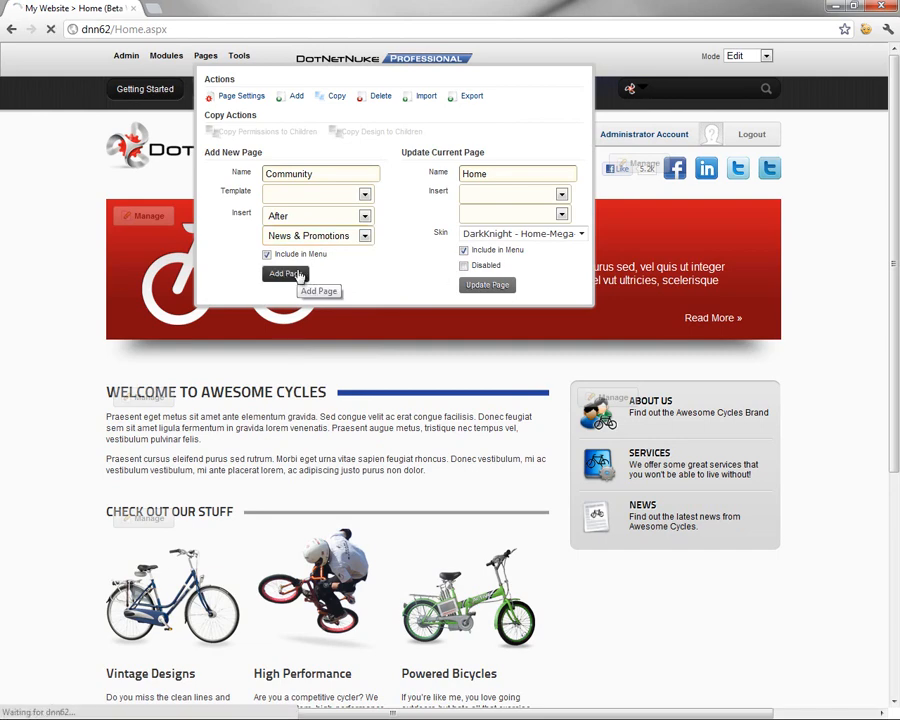
pyautogui.click(284, 272)
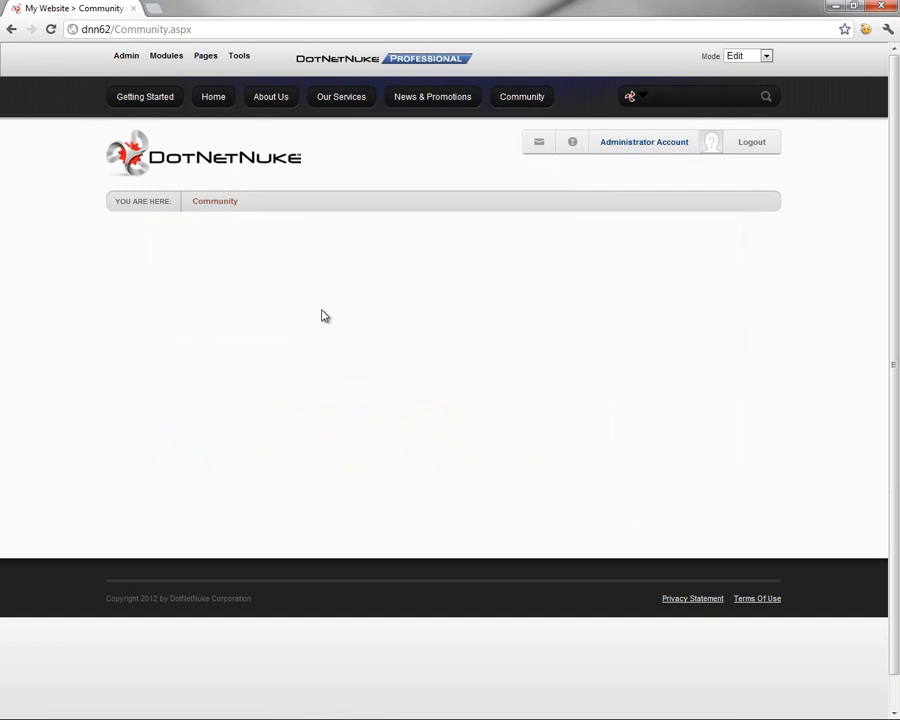
# - Add a Social Groups module to the Community page
pyautogui.click(168, 56)
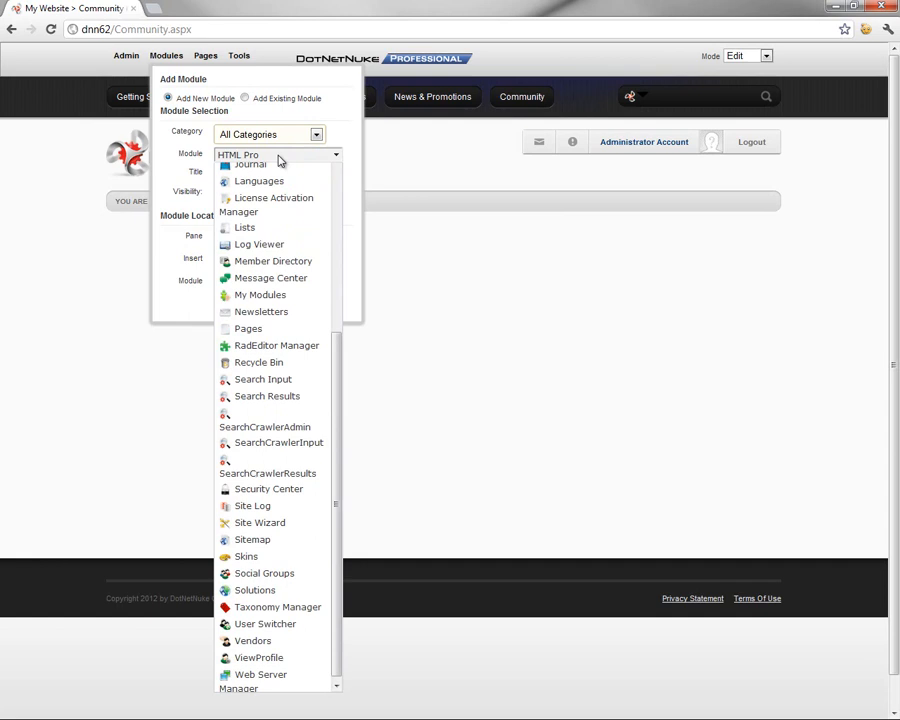
pyautogui.click(264, 572)
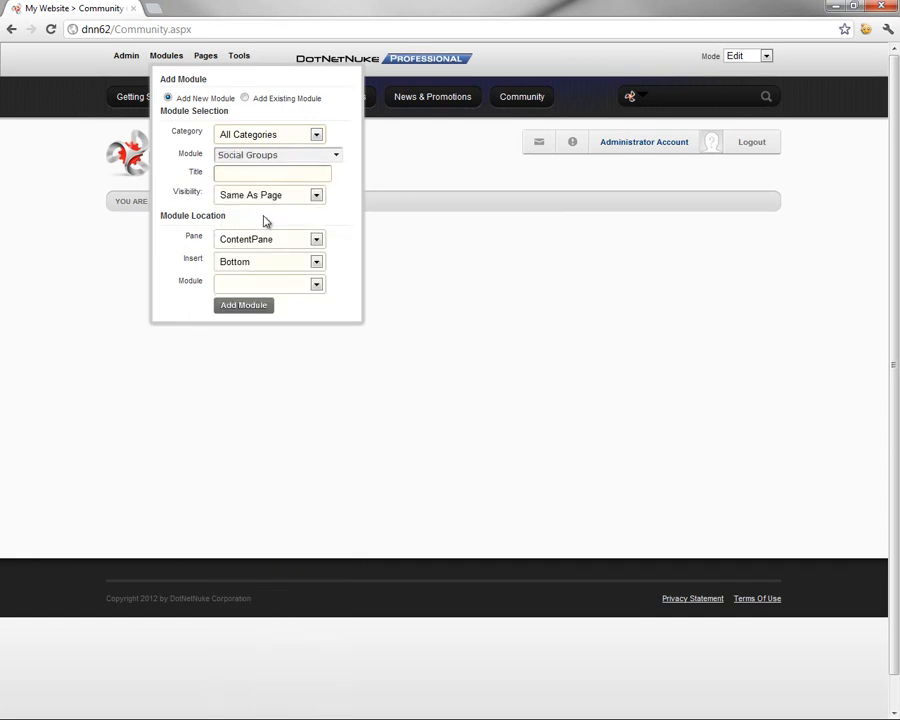
pyautogui.click(272, 172)
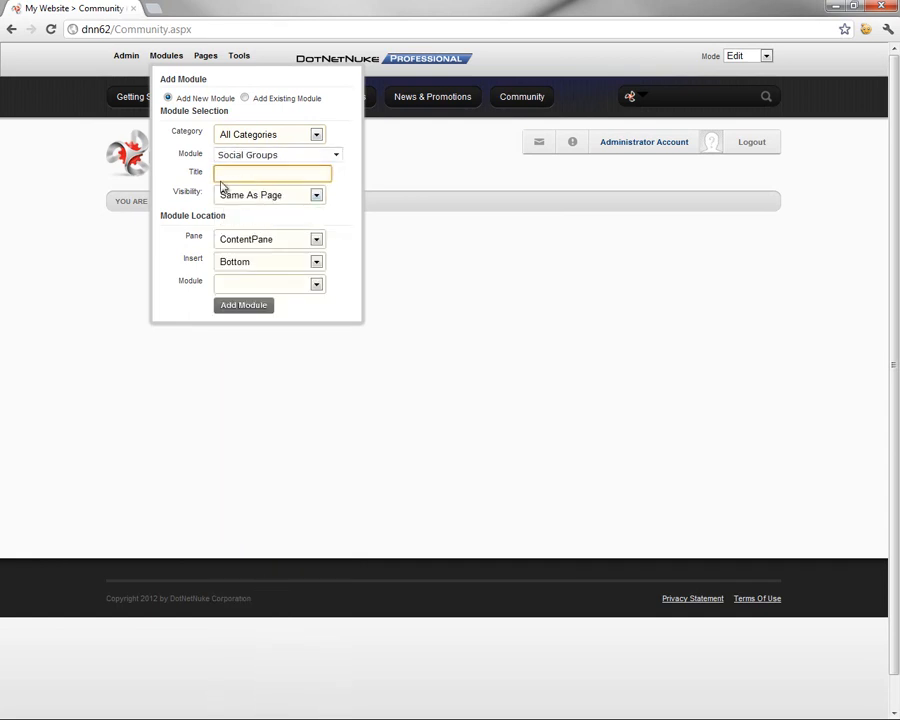
pyautogui.click(244, 304)
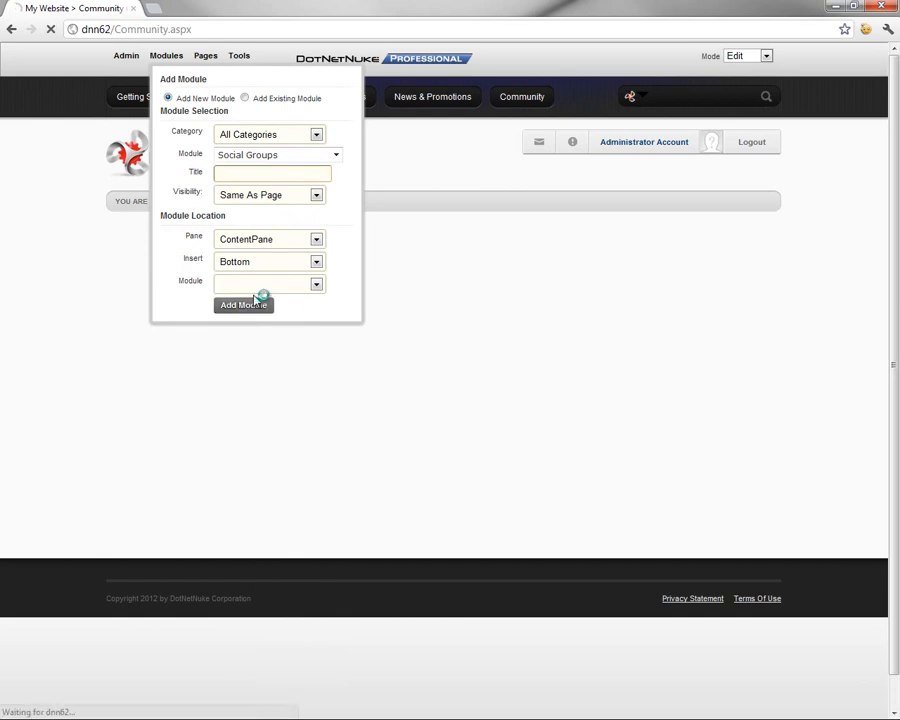
pyautogui.click(244, 304)
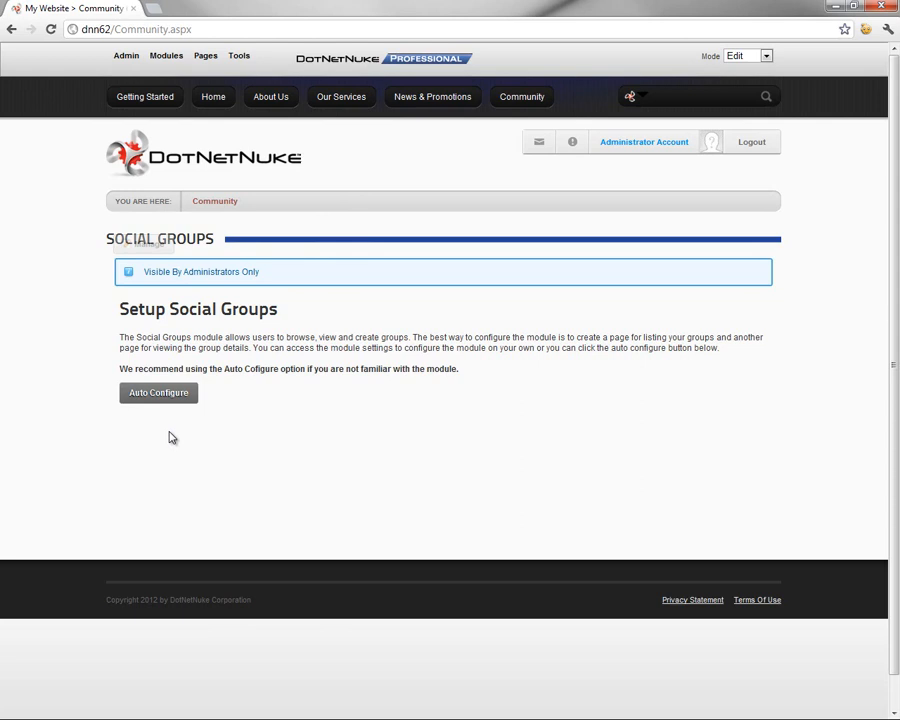
# - Auto-configure the Social Groups module so it lists groups (none found yet)
pyautogui.click(158, 392)
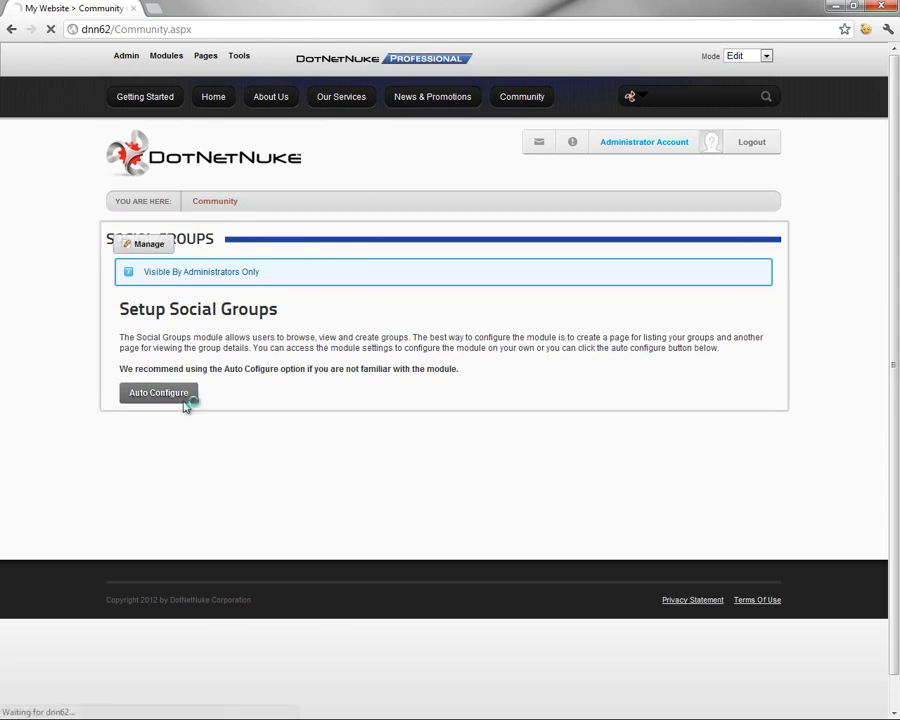
pyautogui.click(156, 392)
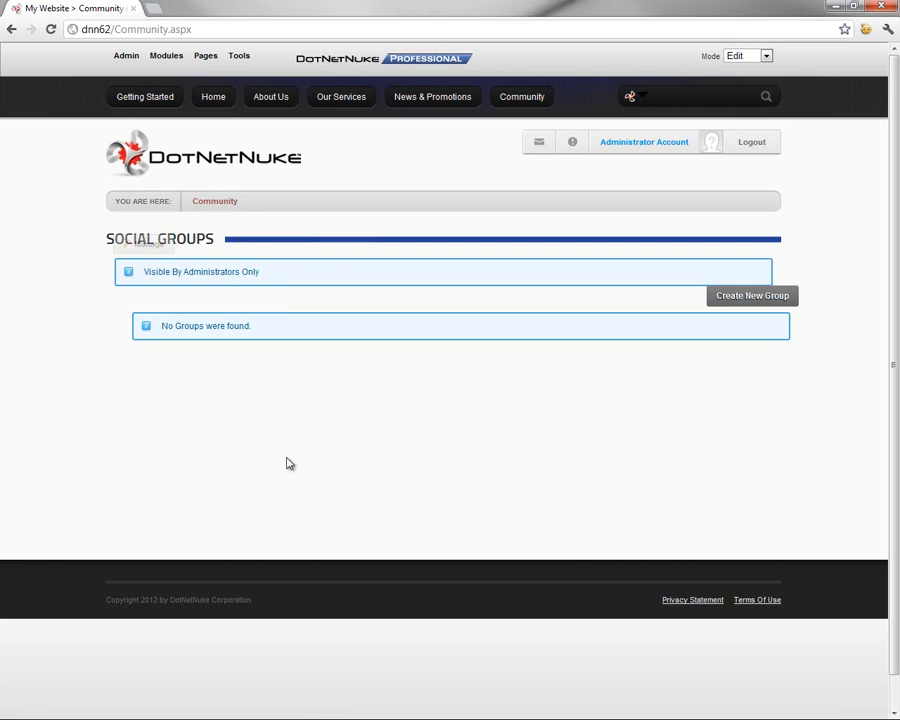
pyautogui.moveTo(210, 112)
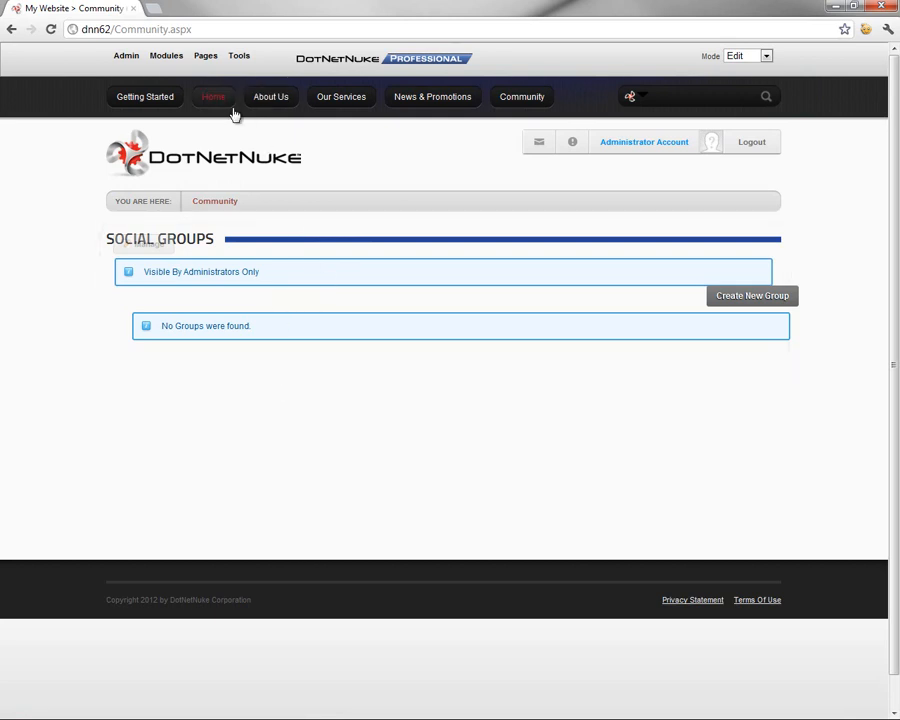
# - Grant View permission on the Community page to All Users and update the page
pyautogui.click(204, 56)
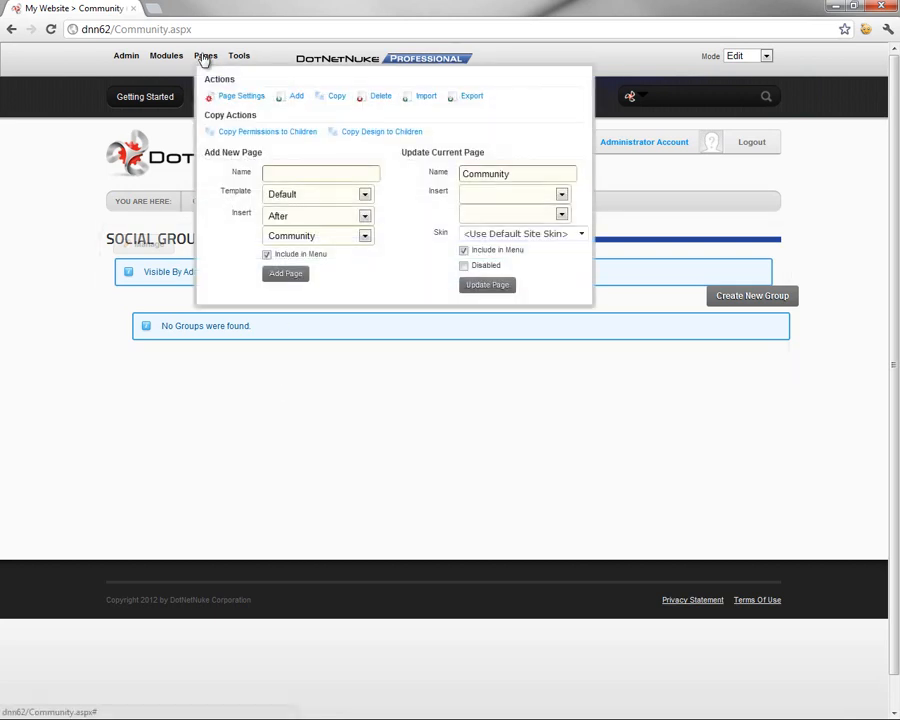
pyautogui.moveTo(244, 100)
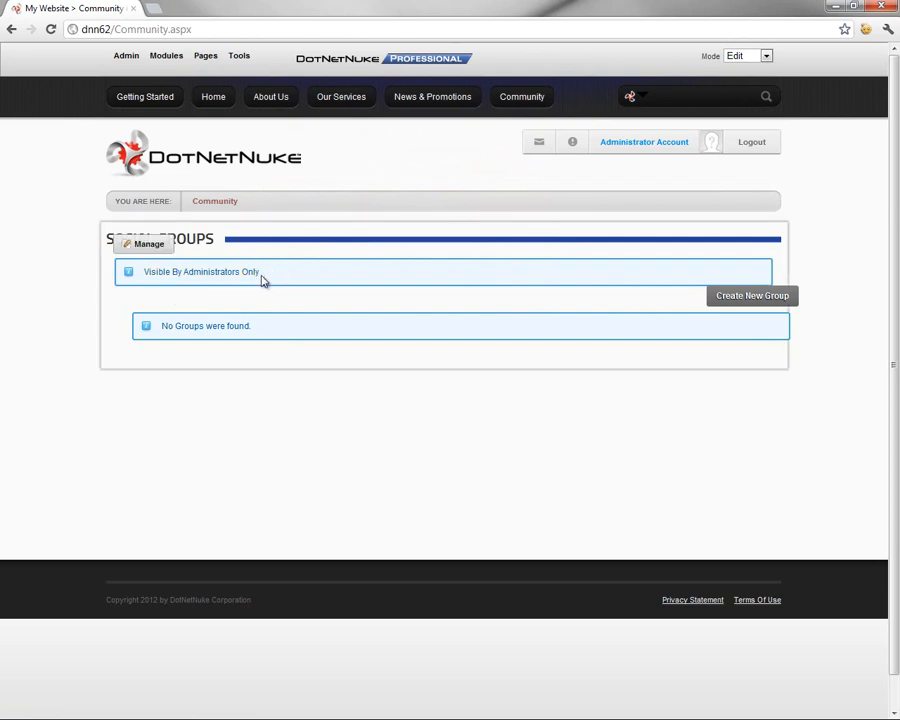
pyautogui.click(206, 56)
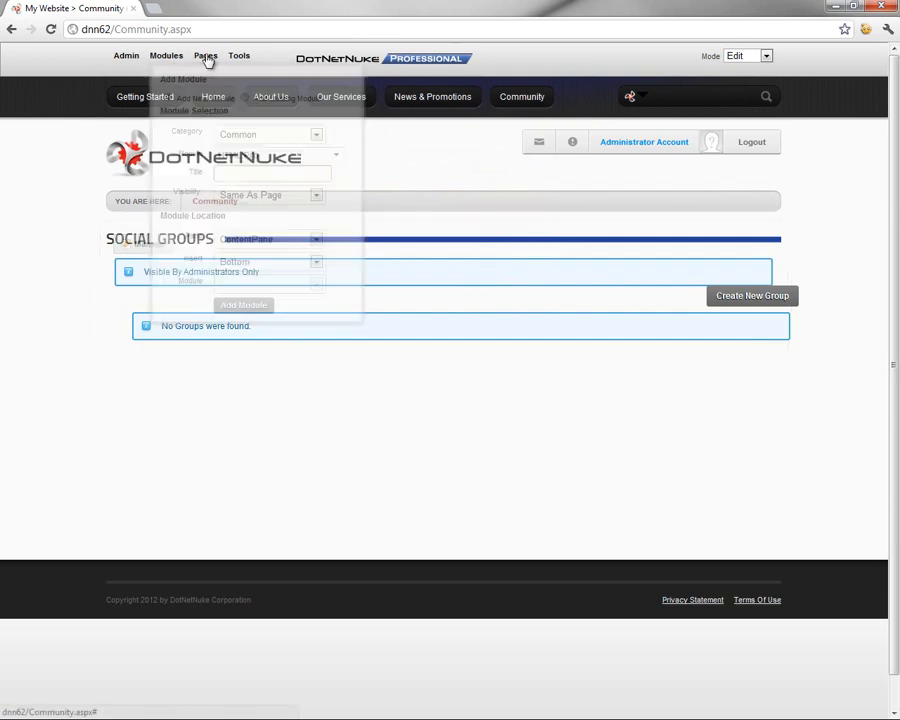
pyautogui.click(208, 54)
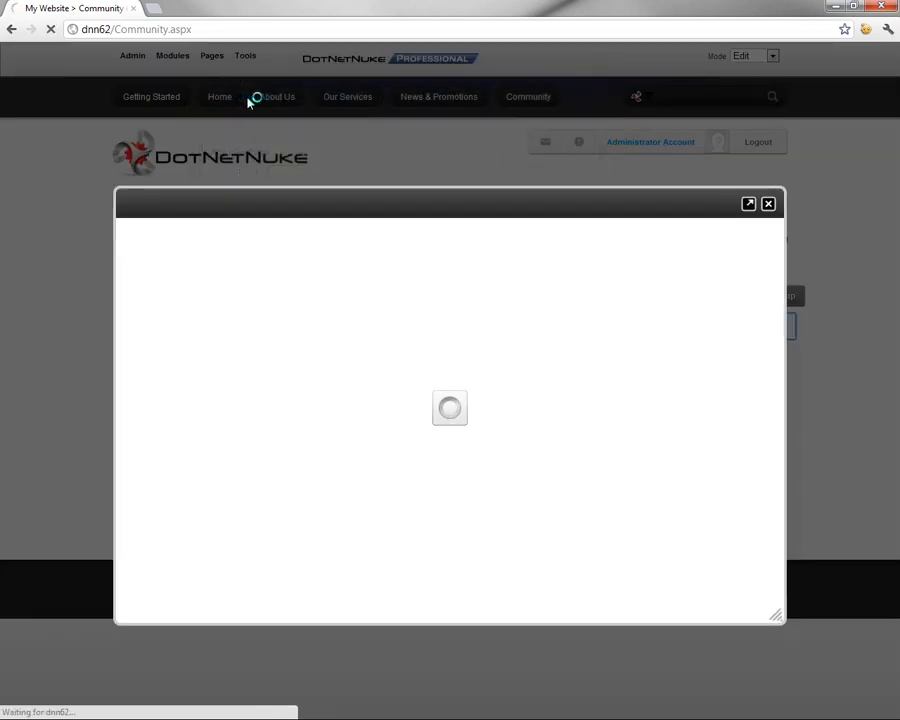
pyautogui.moveTo(344, 242)
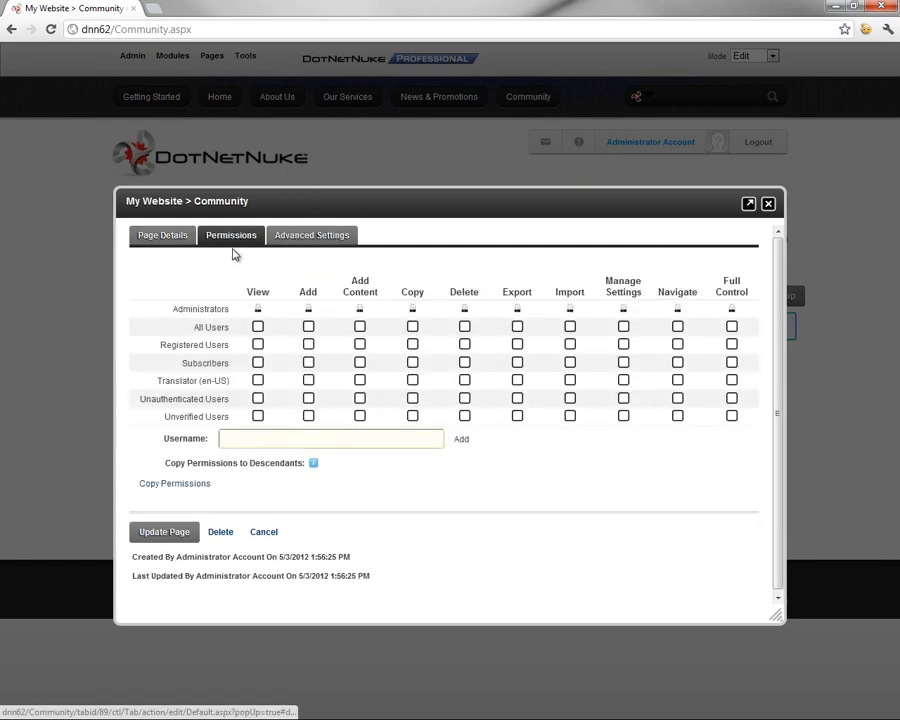
pyautogui.click(256, 326)
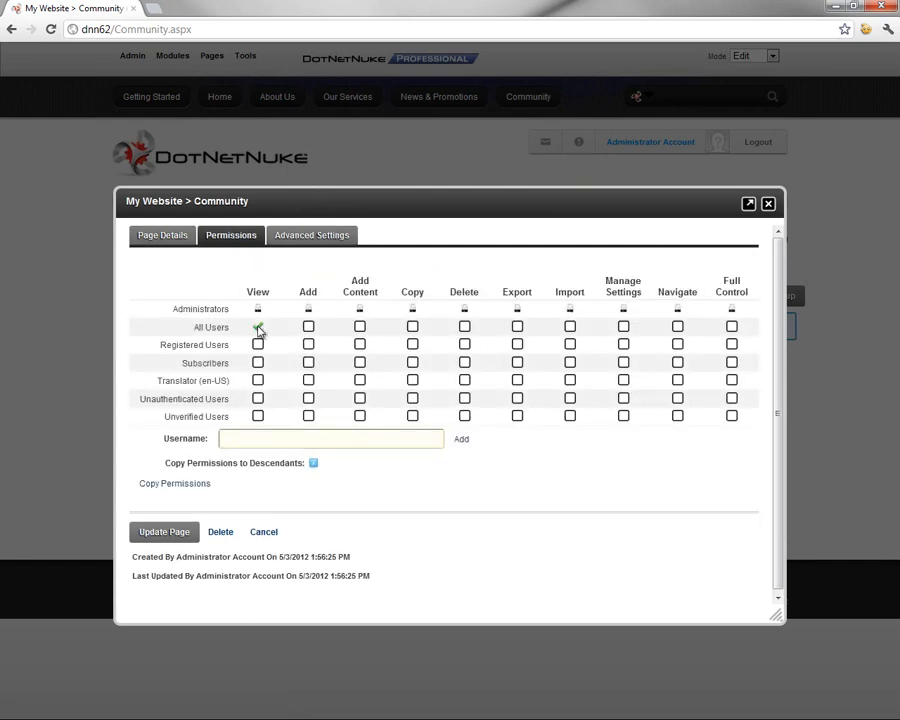
pyautogui.click(258, 328)
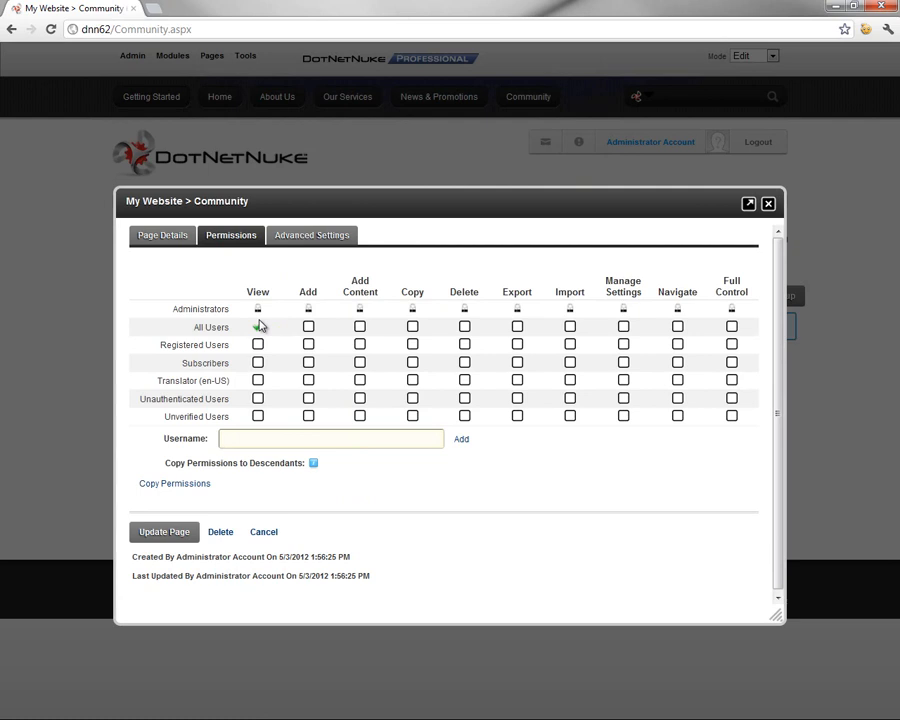
pyautogui.click(256, 326)
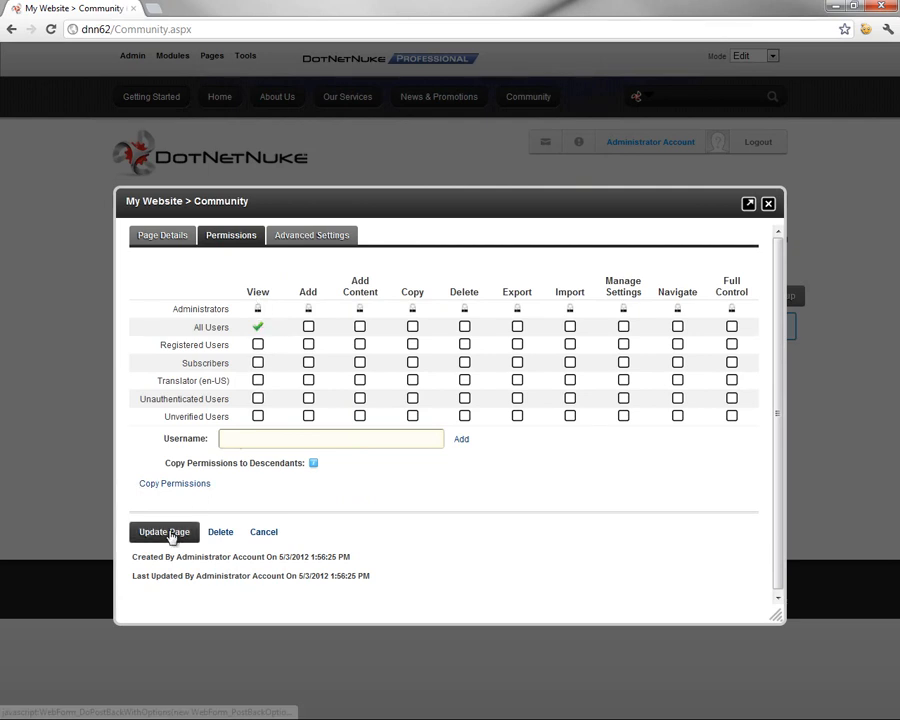
pyautogui.click(164, 532)
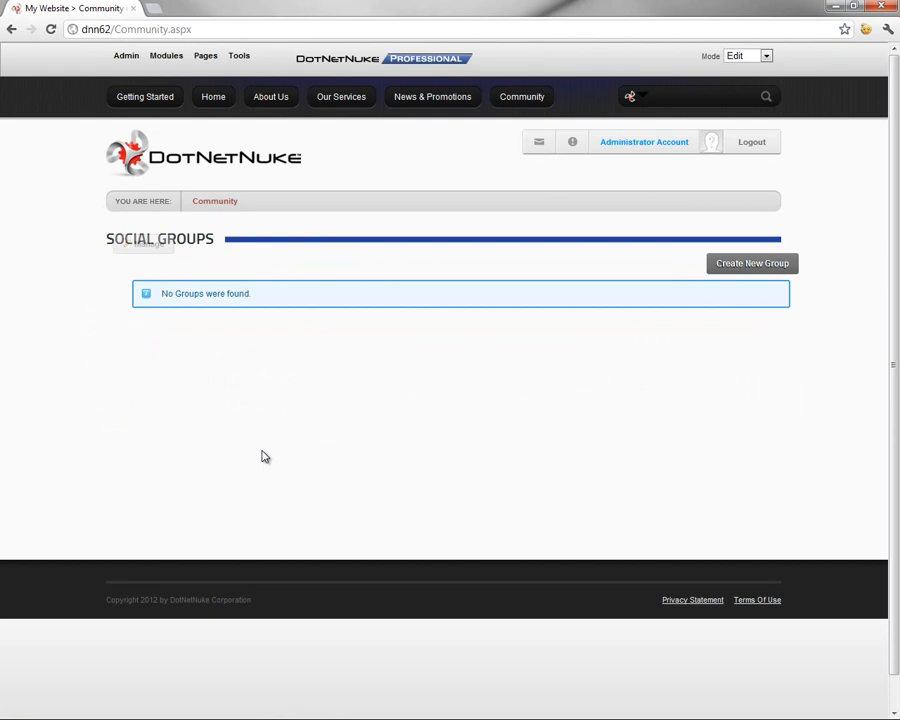
pyautogui.moveTo(260, 456)
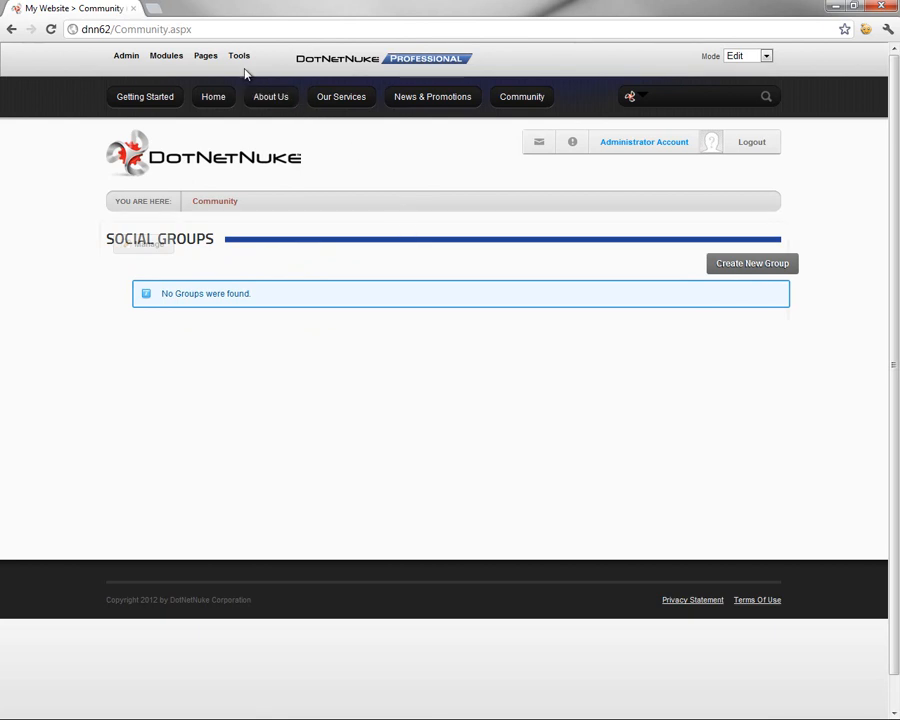
# - Copy the Community page's permissions to its child pages, confirming with Yes
pyautogui.click(204, 56)
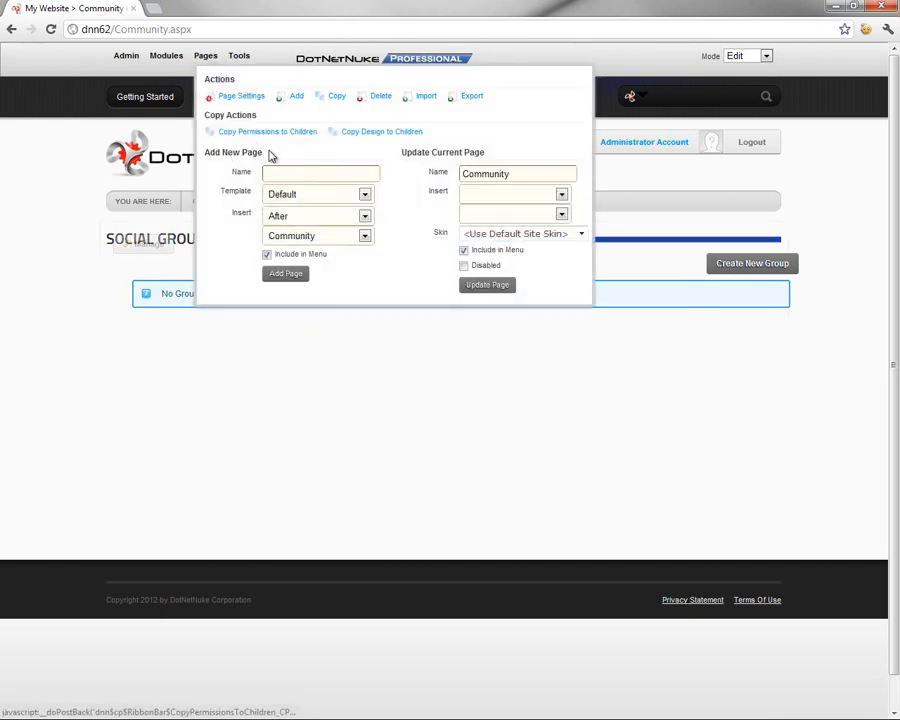
pyautogui.moveTo(266, 132)
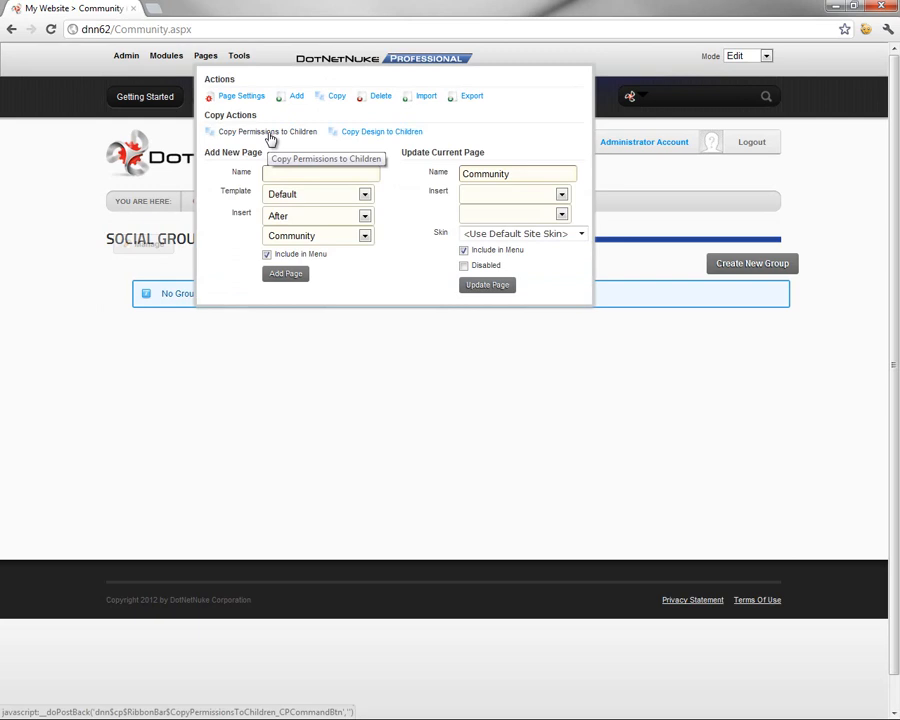
pyautogui.click(264, 132)
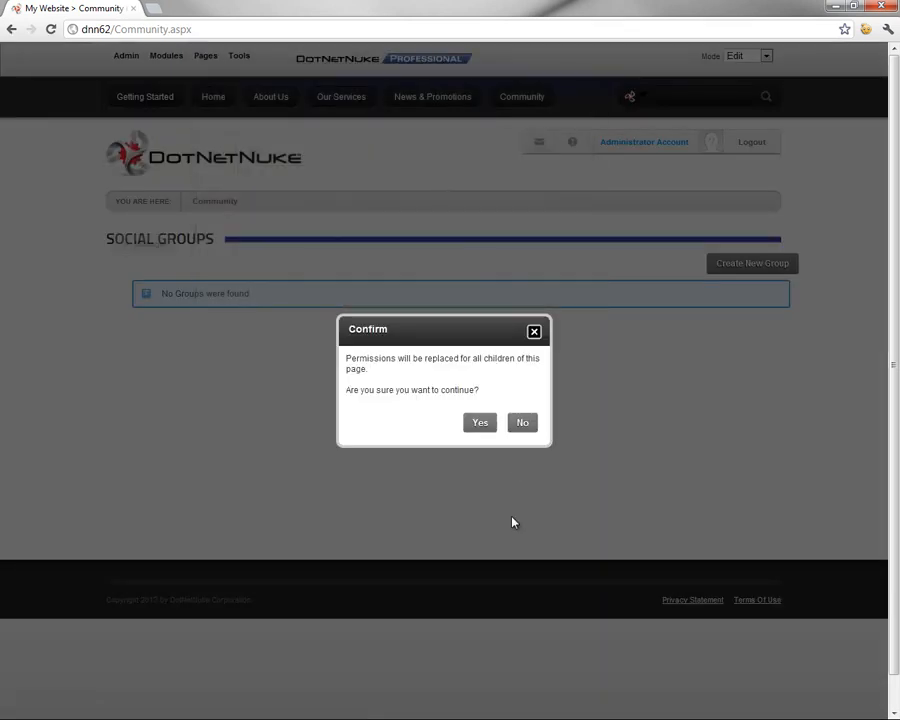
pyautogui.click(480, 422)
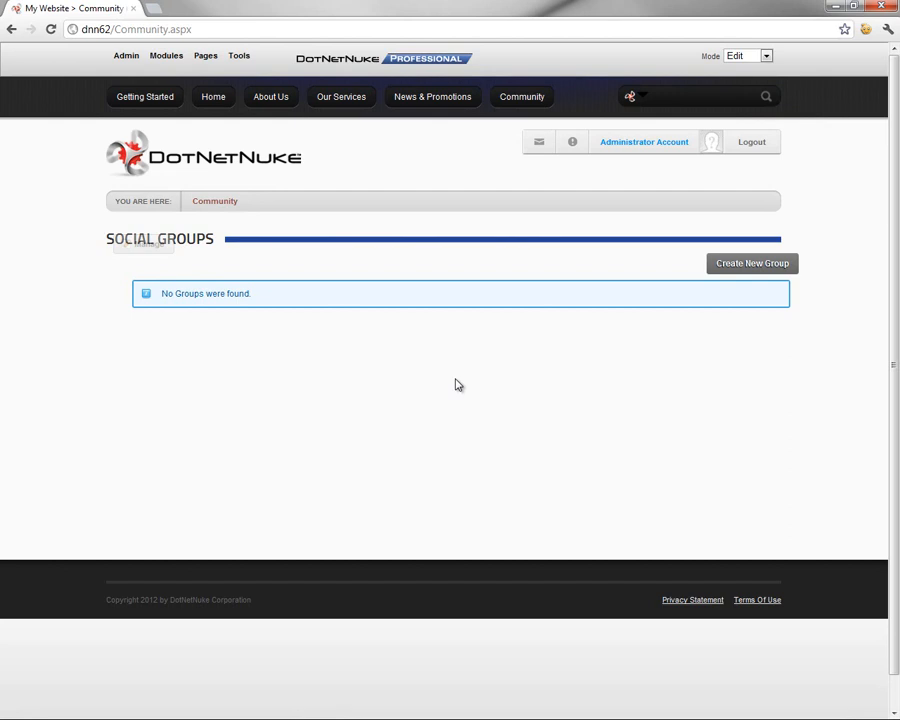
pyautogui.moveTo(502, 252)
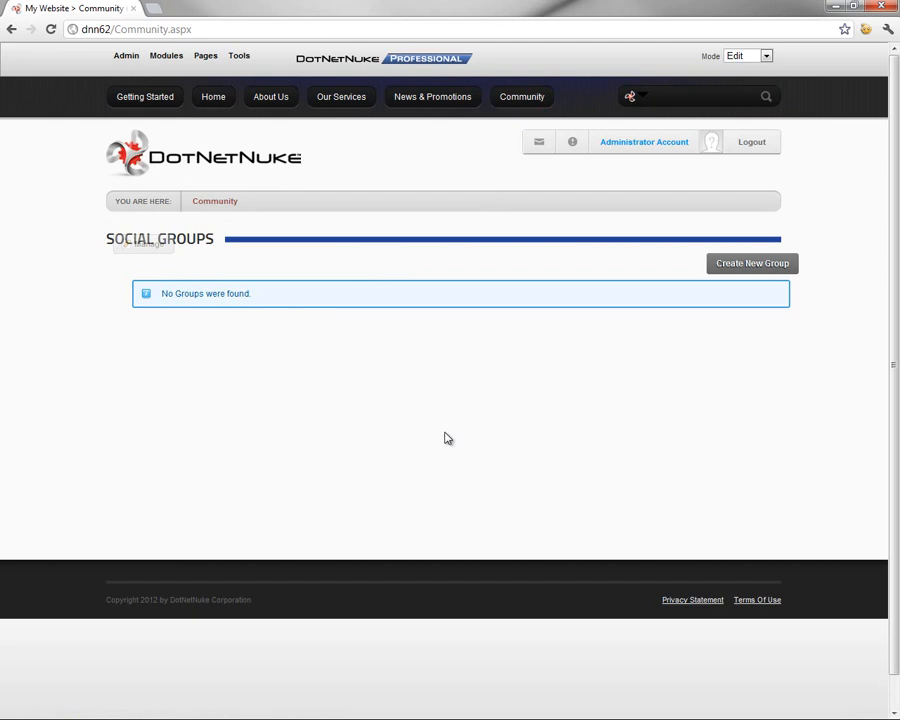
pyautogui.moveTo(476, 354)
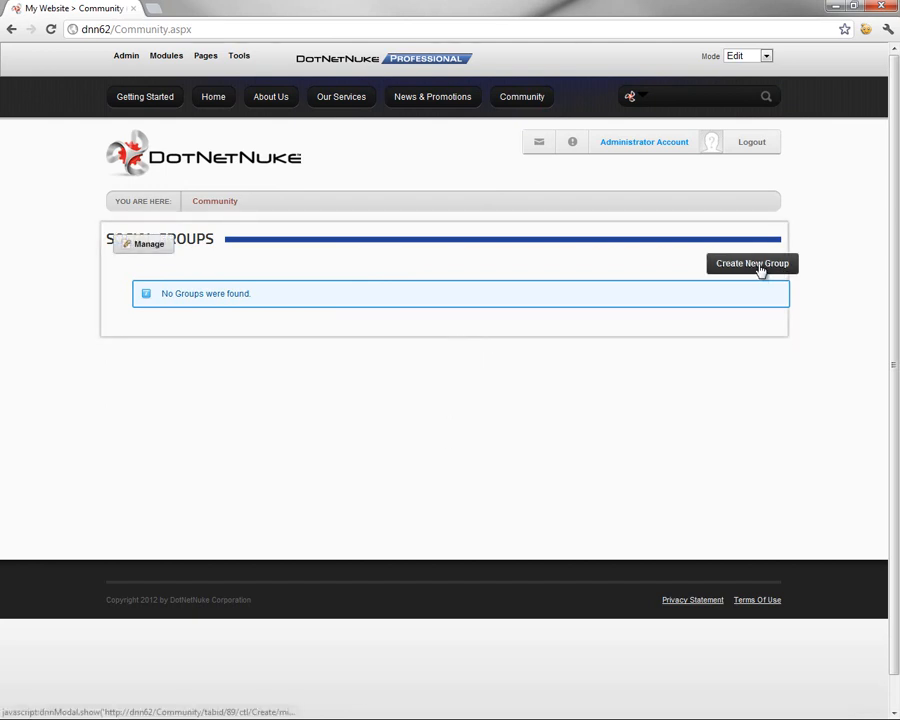
# - Start a new group named Customers described as 'This is a social discussion group for customers of Awesome Cycles'
pyautogui.click(756, 264)
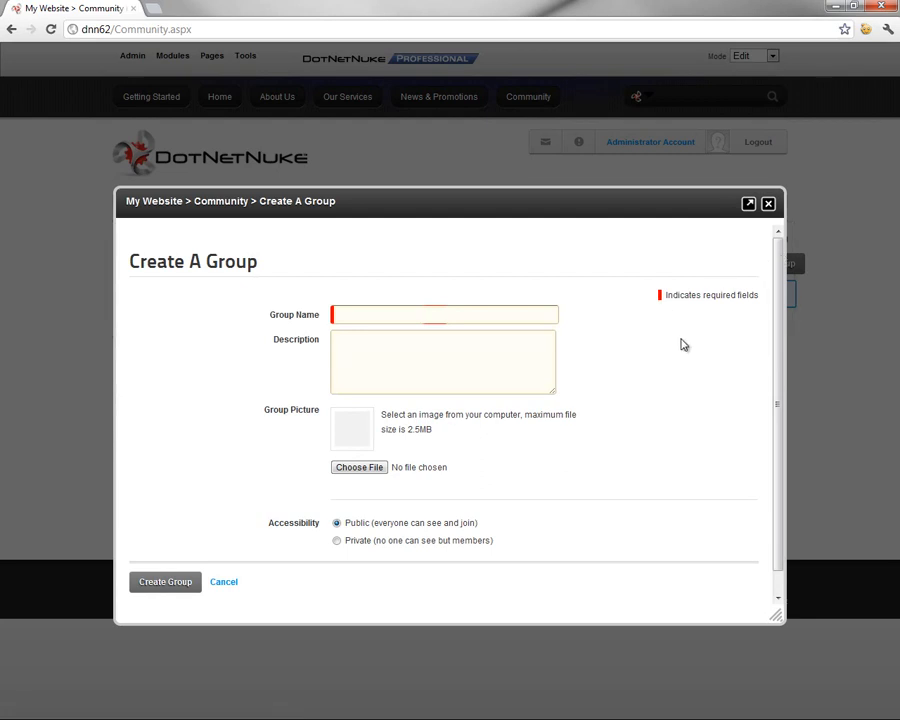
pyautogui.click(442, 314)
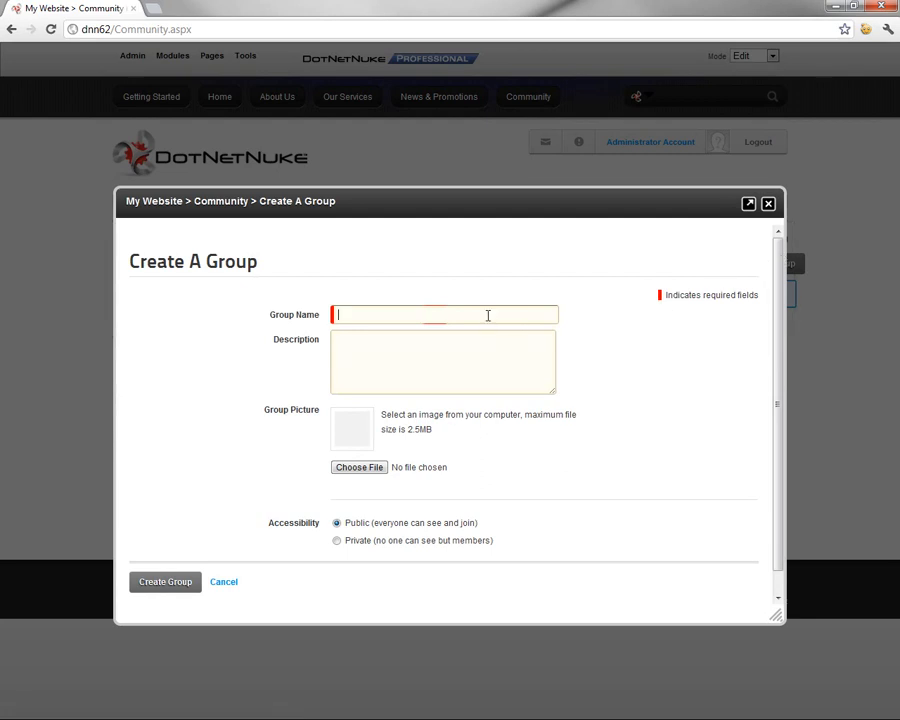
pyautogui.write('Cust')
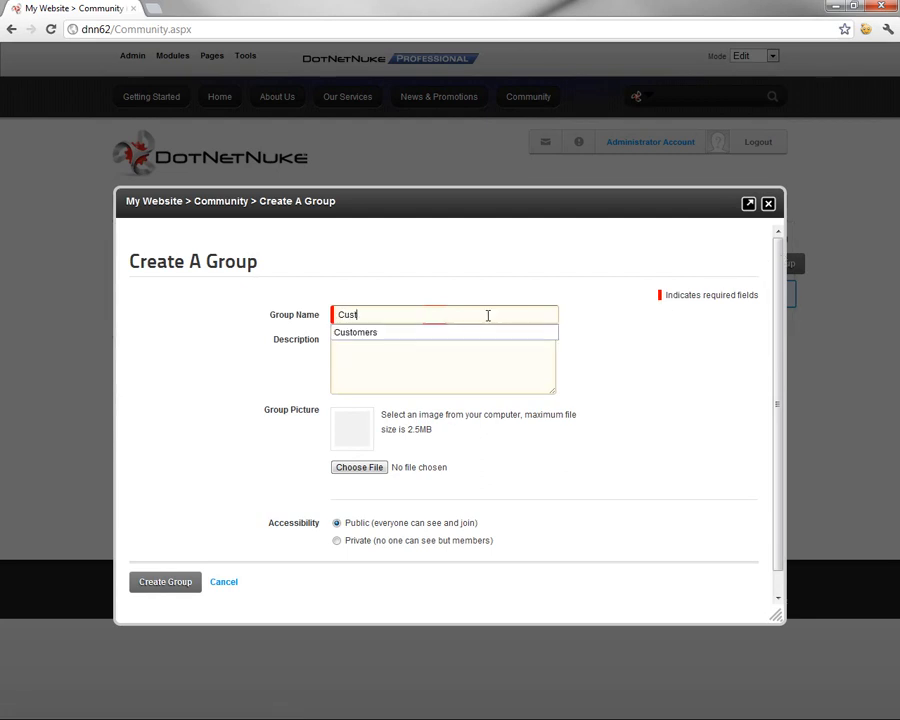
pyautogui.click(356, 332)
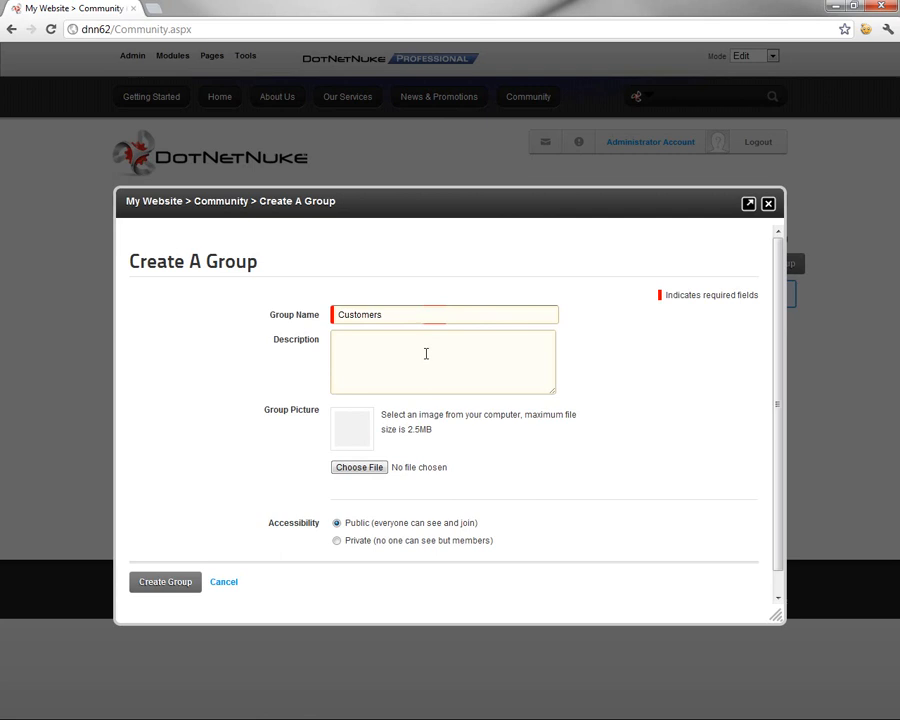
pyautogui.write('This is a social discussion group for customers of Awesome Cycles')
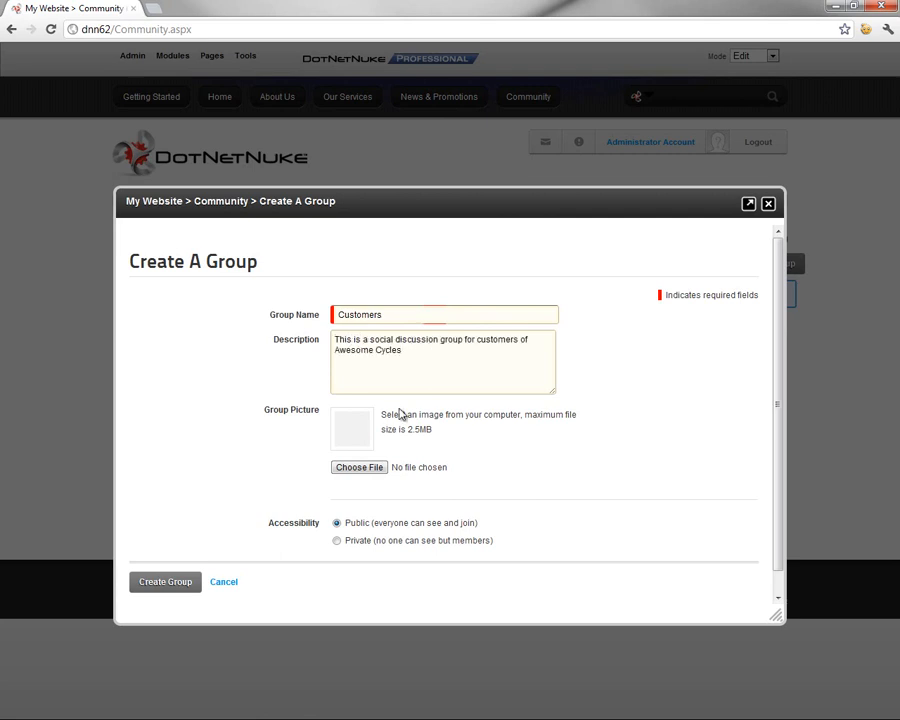
pyautogui.moveTo(374, 424)
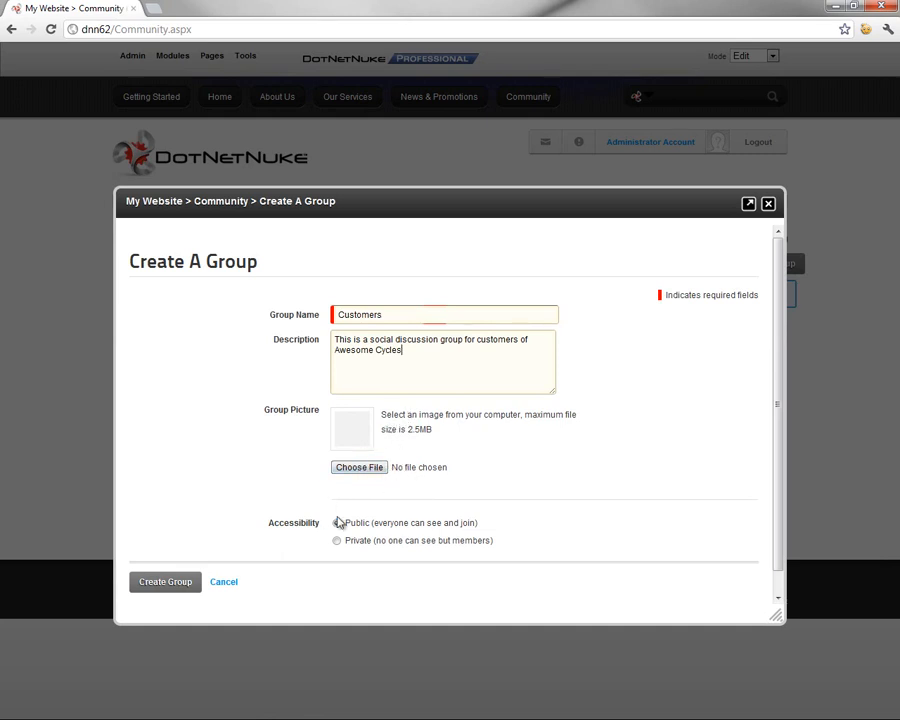
# - Keep the group's accessibility Public and create the Customers group
pyautogui.click(336, 524)
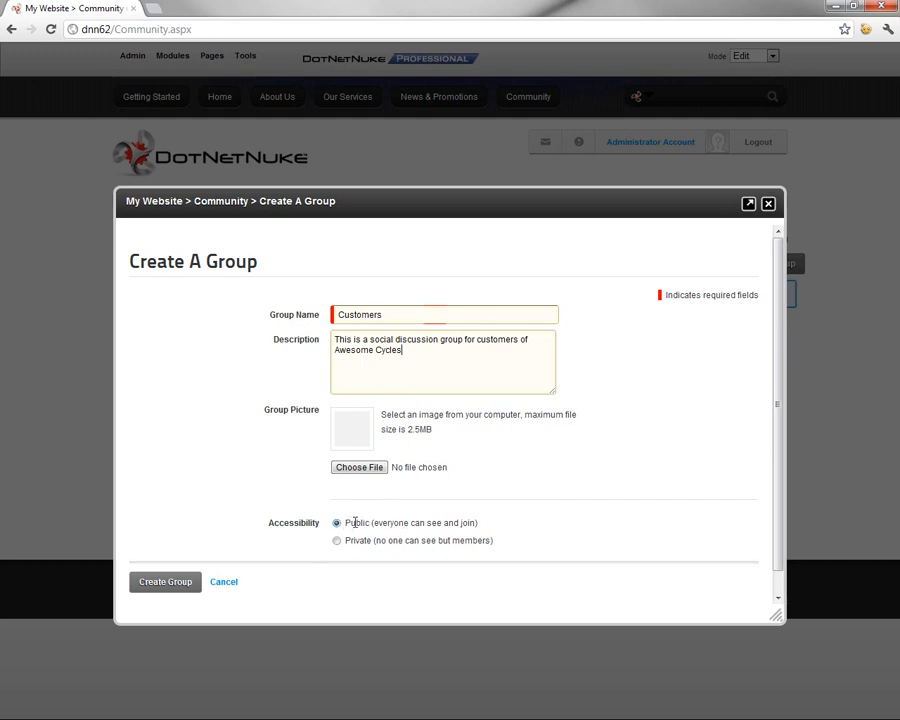
pyautogui.click(336, 540)
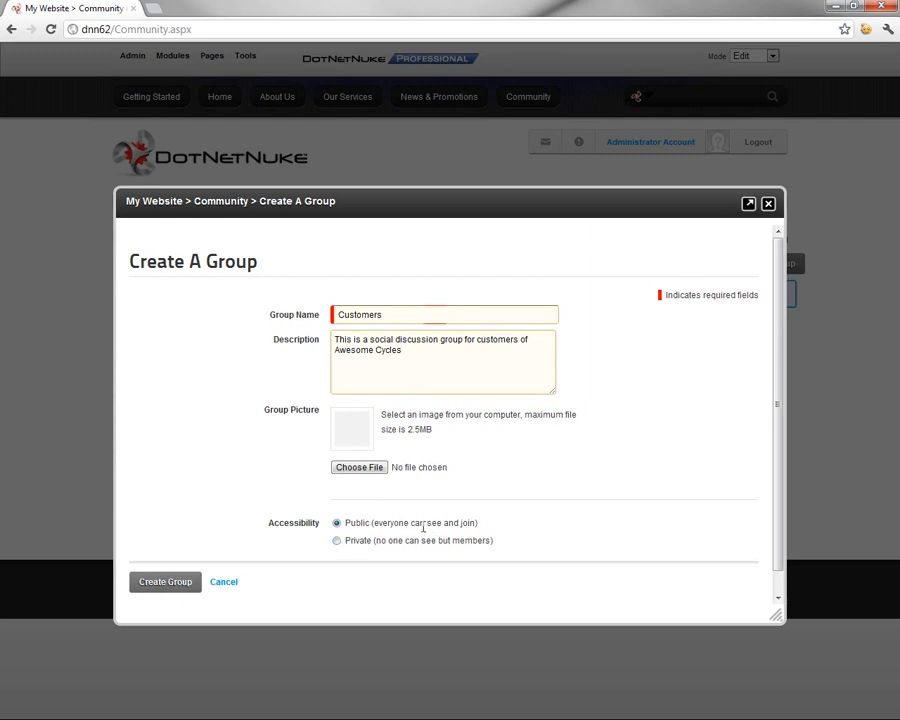
pyautogui.moveTo(366, 524)
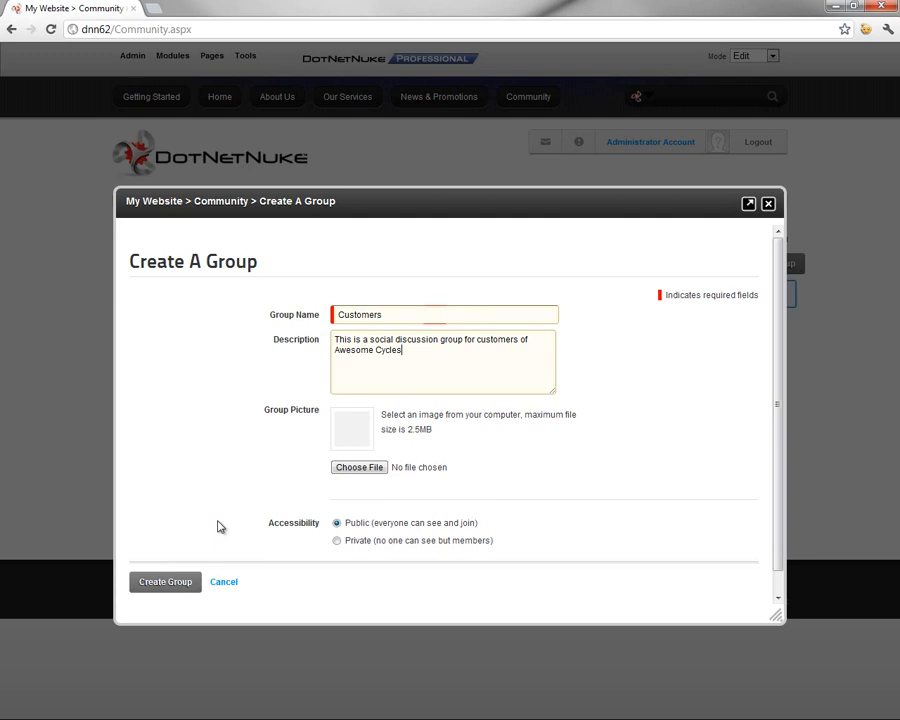
pyautogui.moveTo(300, 536)
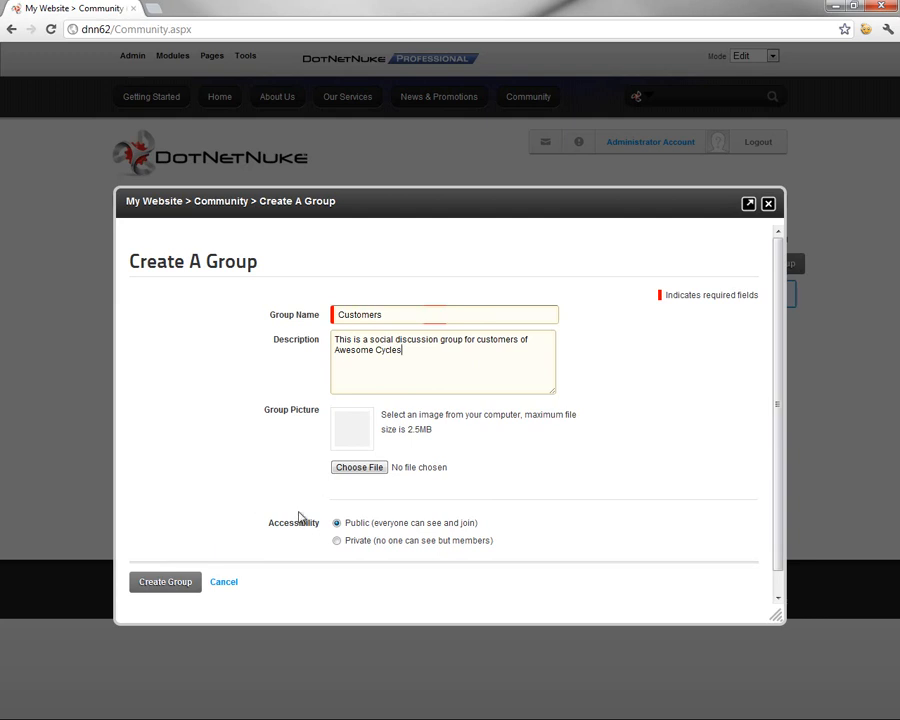
pyautogui.click(164, 560)
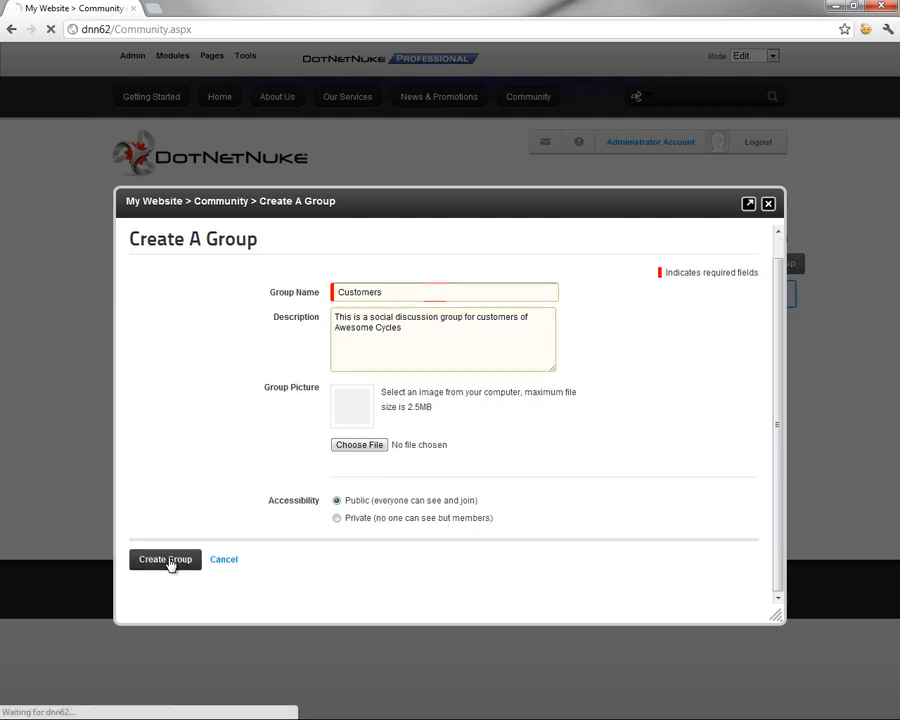
# - Submit the Customers group and reach its activity page with the journal posting box
pyautogui.click(164, 560)
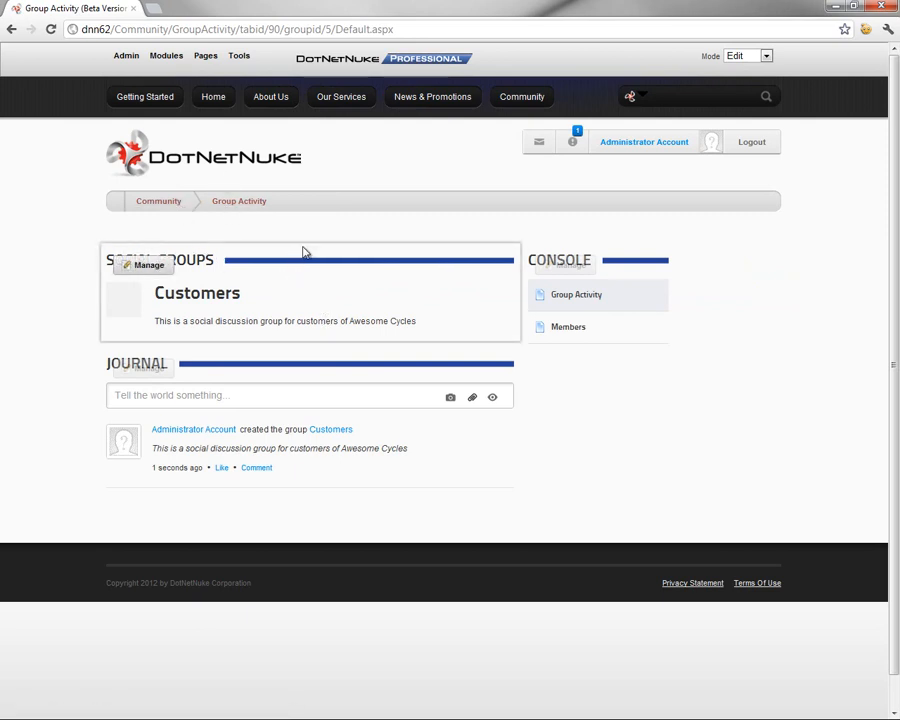
pyautogui.moveTo(202, 292)
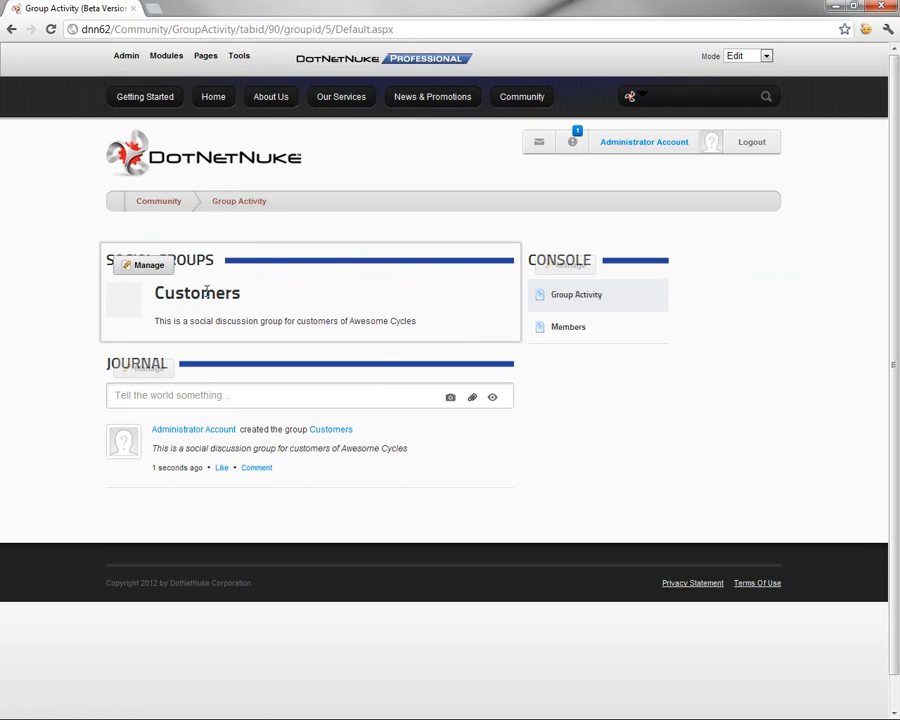
pyautogui.moveTo(156, 322)
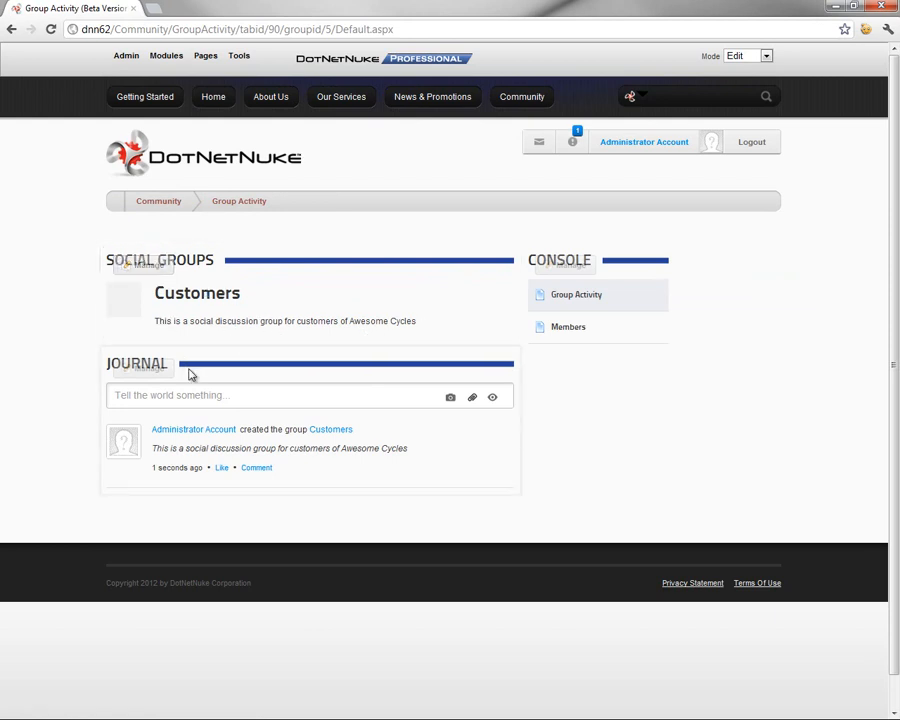
pyautogui.moveTo(228, 418)
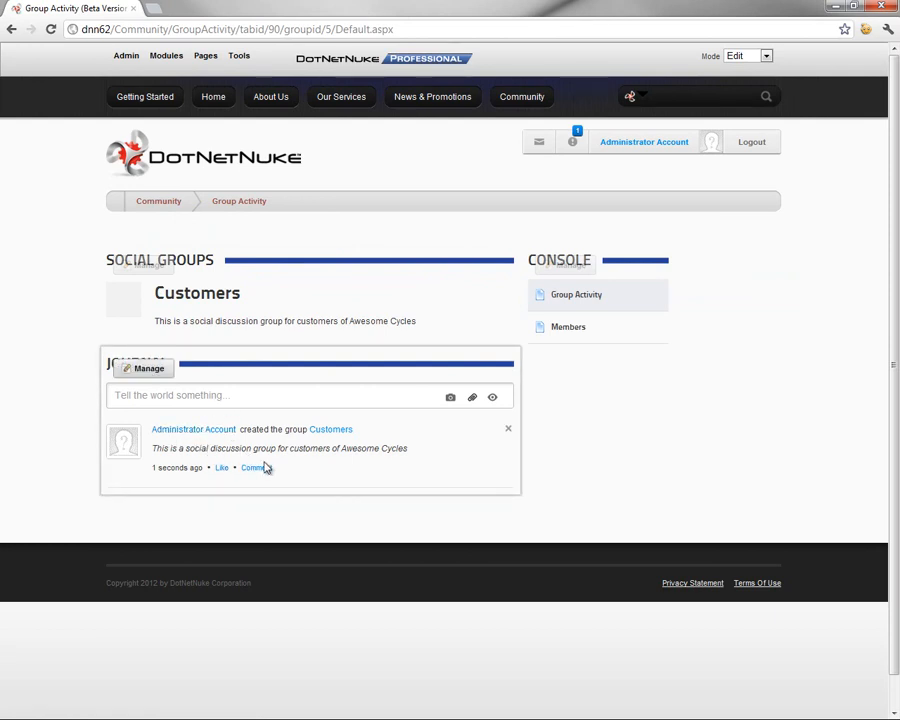
pyautogui.moveTo(344, 448)
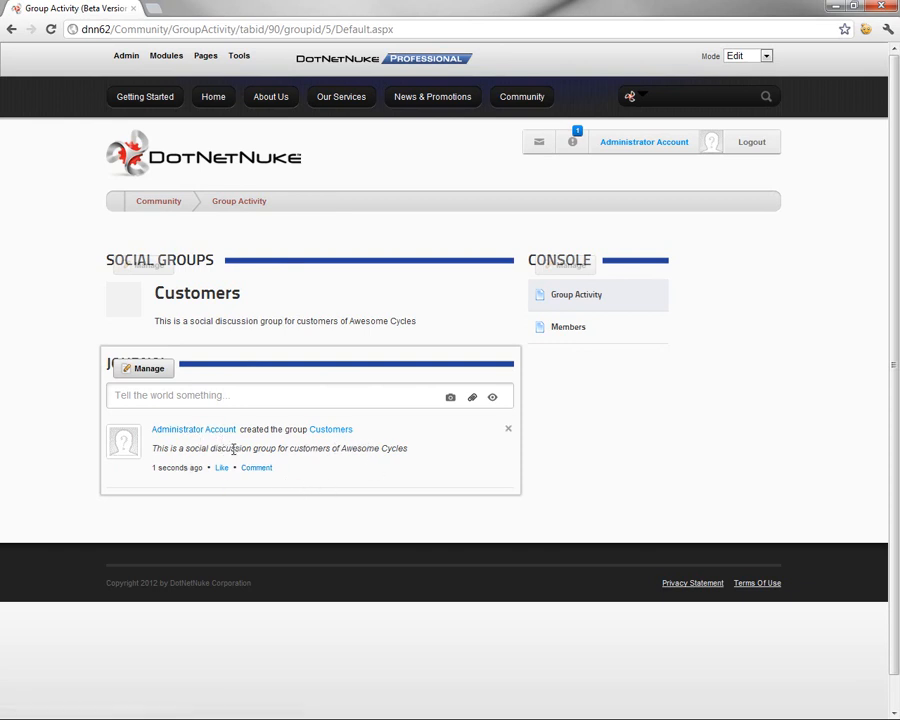
pyautogui.moveTo(400, 468)
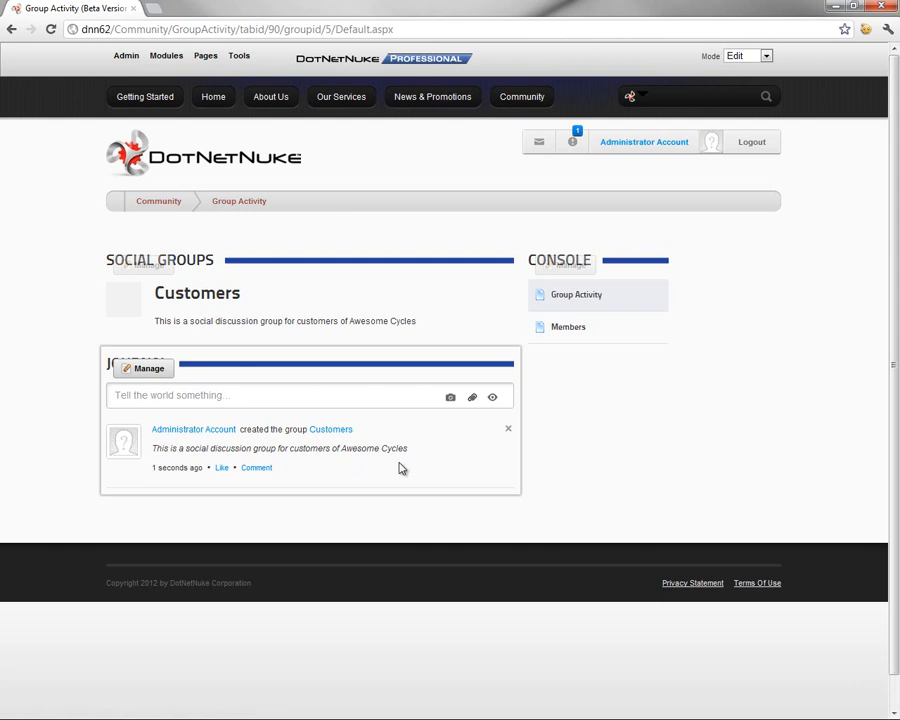
pyautogui.click(280, 396)
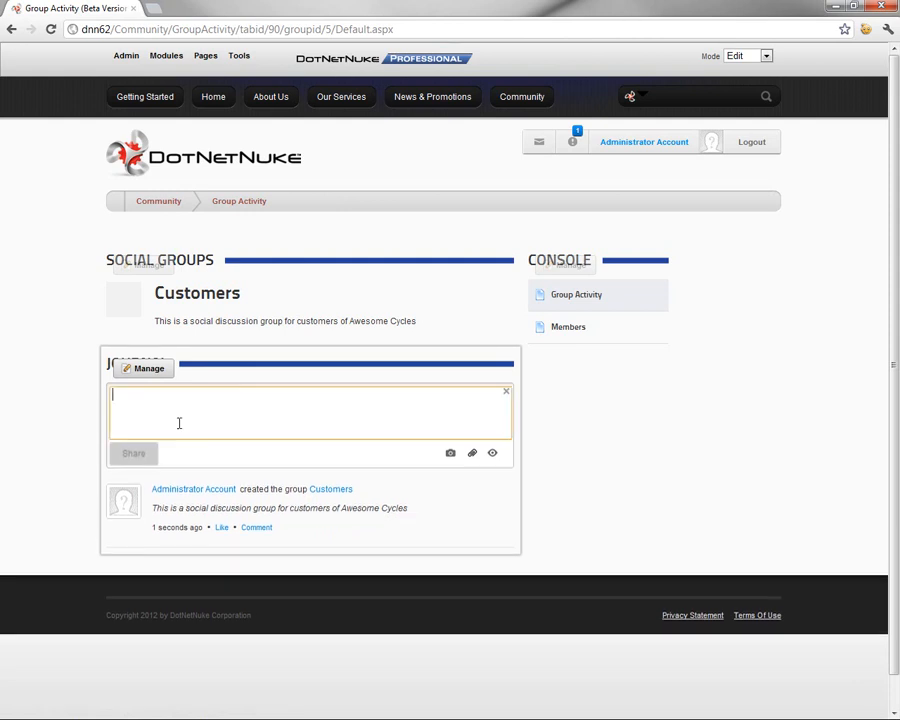
pyautogui.moveTo(216, 408)
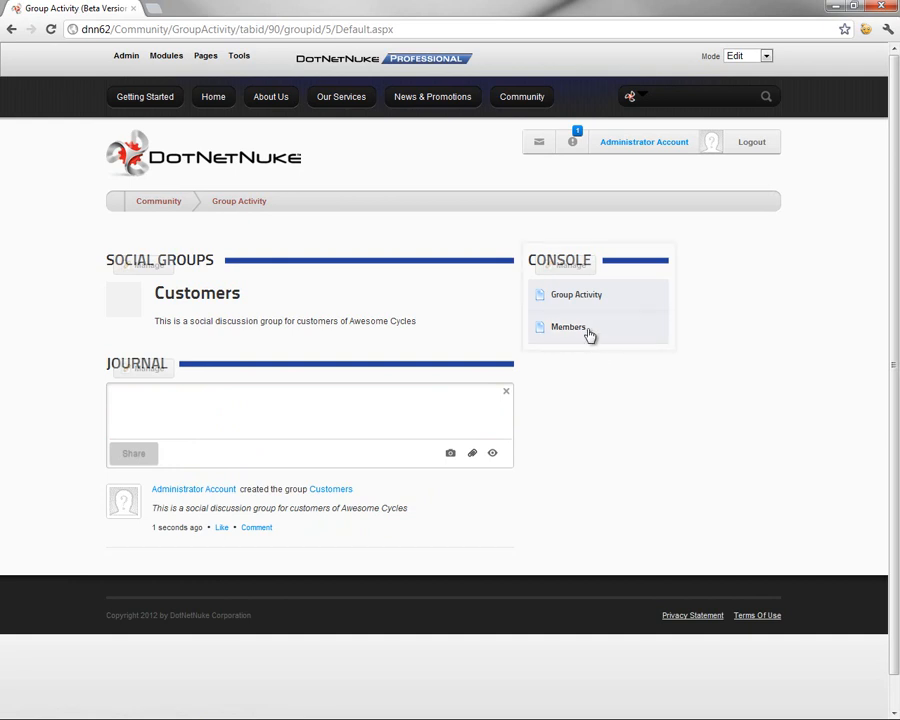
# - View the Customers group's member list showing Administrator Account, then go to notifications
pyautogui.click(566, 326)
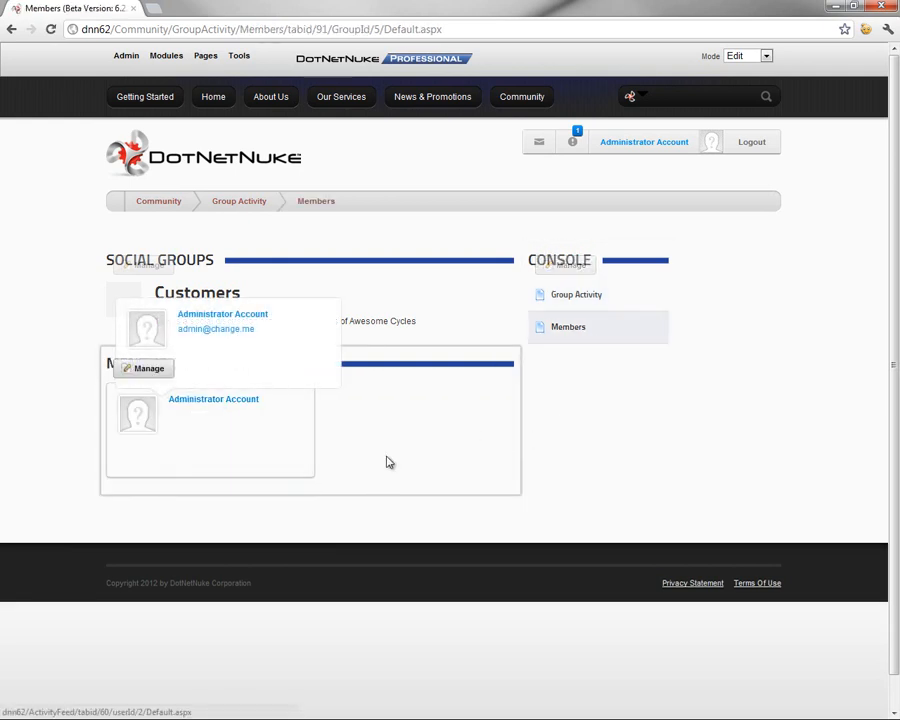
pyautogui.moveTo(388, 434)
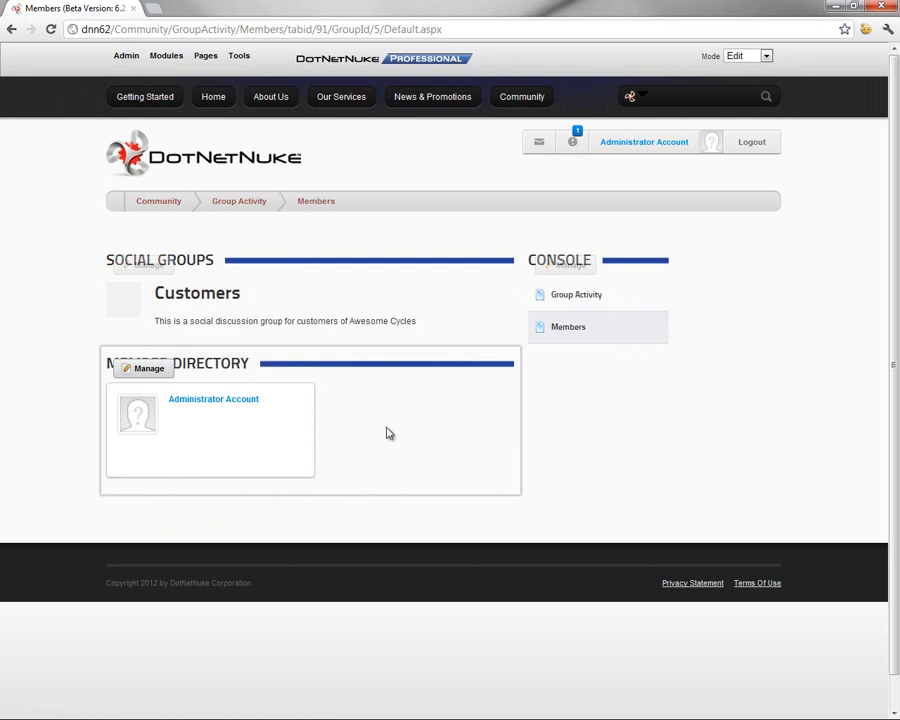
pyautogui.moveTo(398, 428)
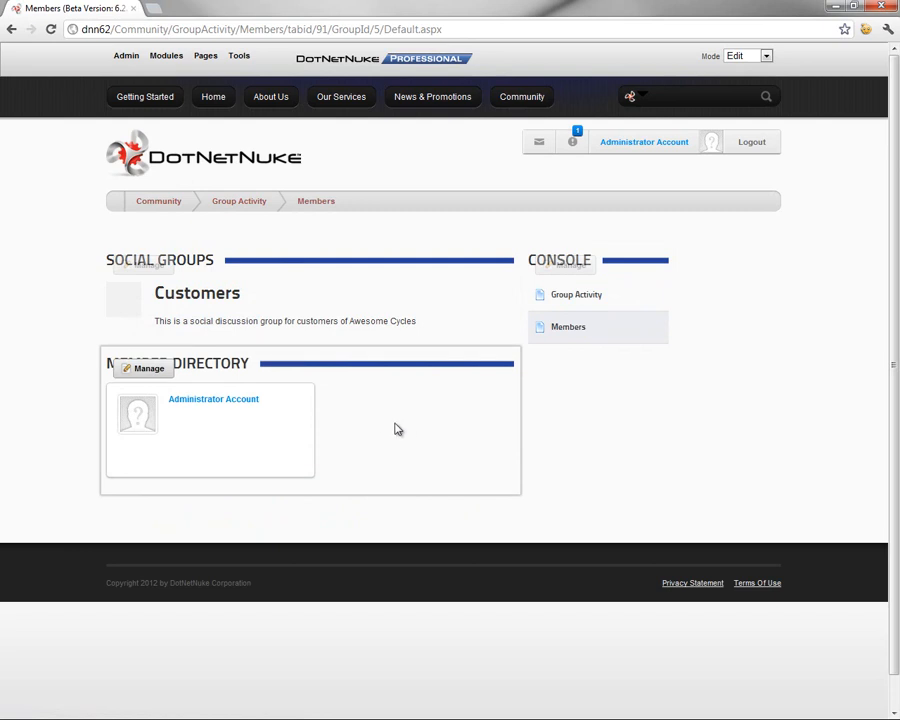
pyautogui.moveTo(396, 390)
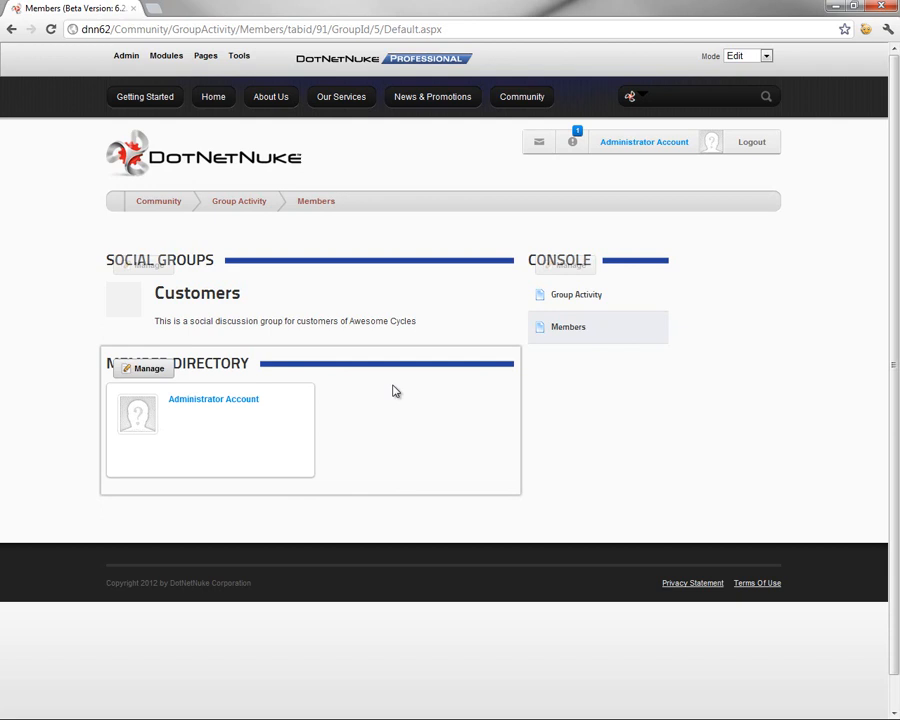
pyautogui.moveTo(428, 238)
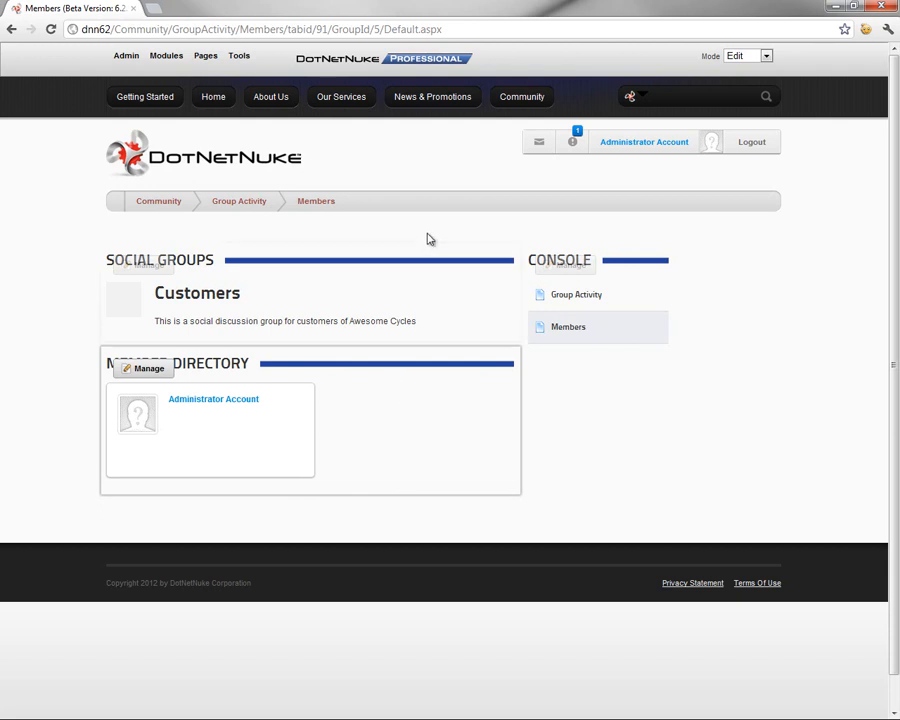
pyautogui.moveTo(592, 170)
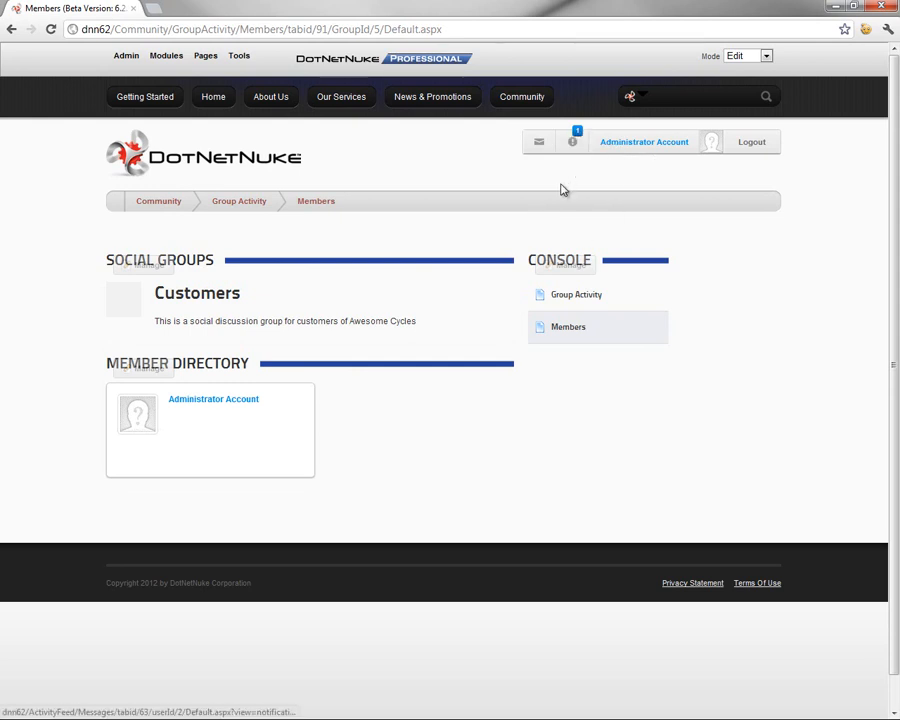
pyautogui.click(572, 140)
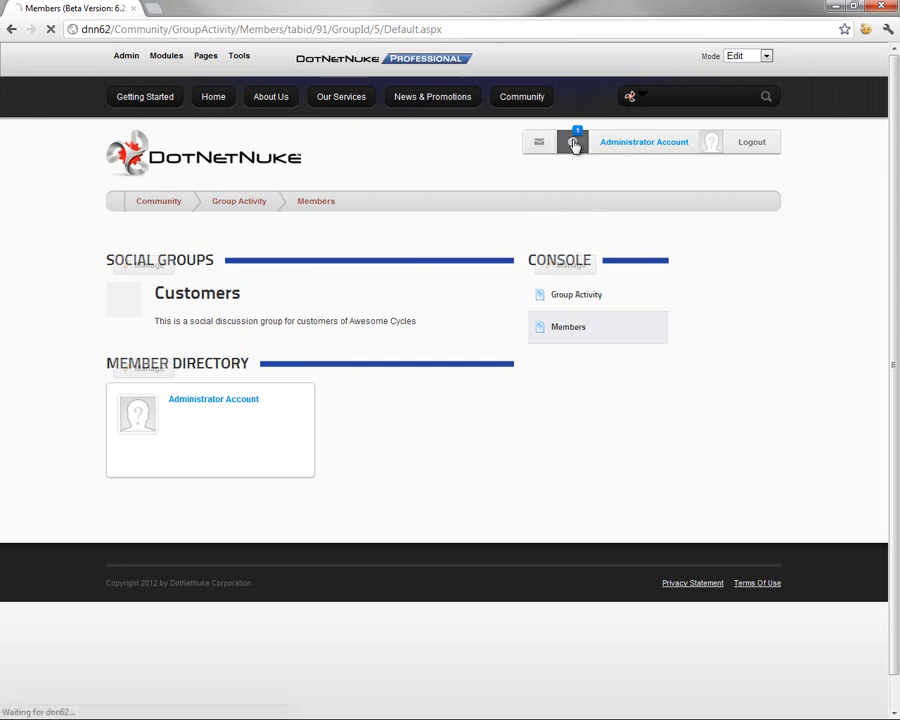
# - Show the notification 'The Customers group has been created' with its name, description and type
pyautogui.click(572, 140)
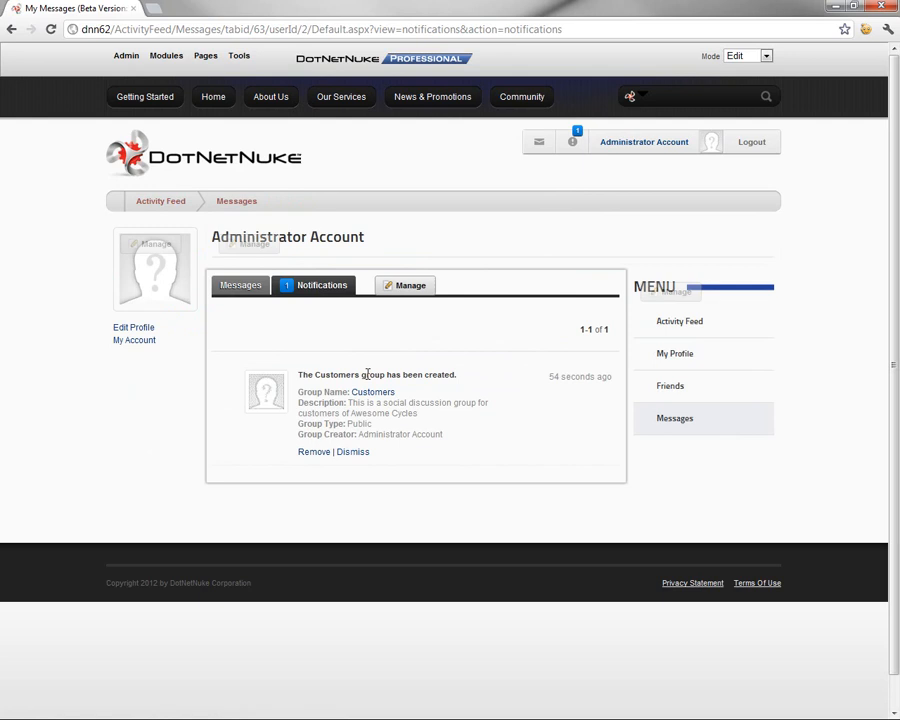
pyautogui.moveTo(404, 404)
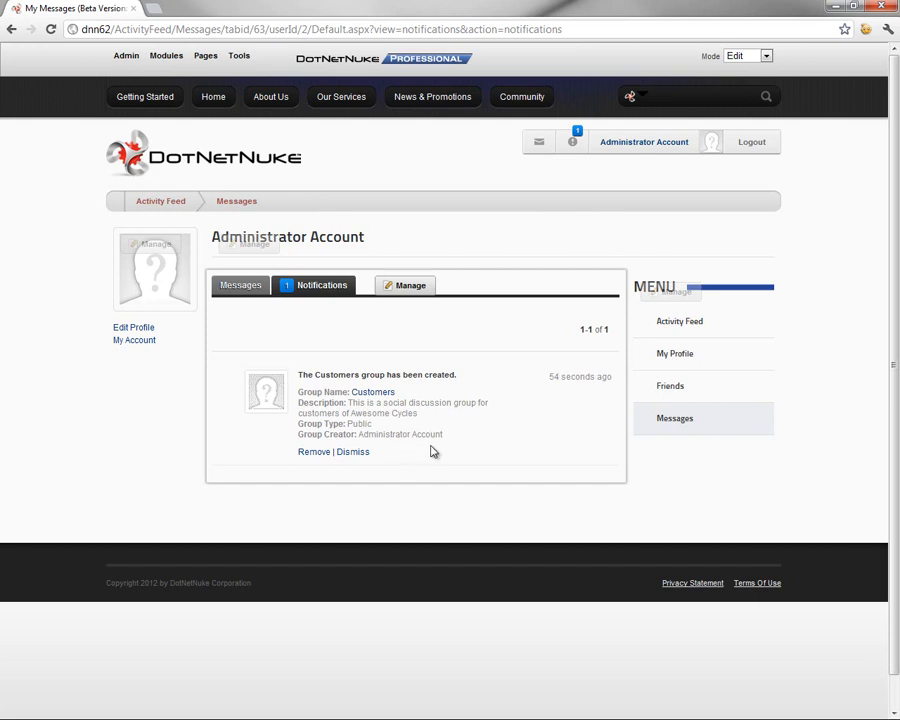
pyautogui.moveTo(538, 96)
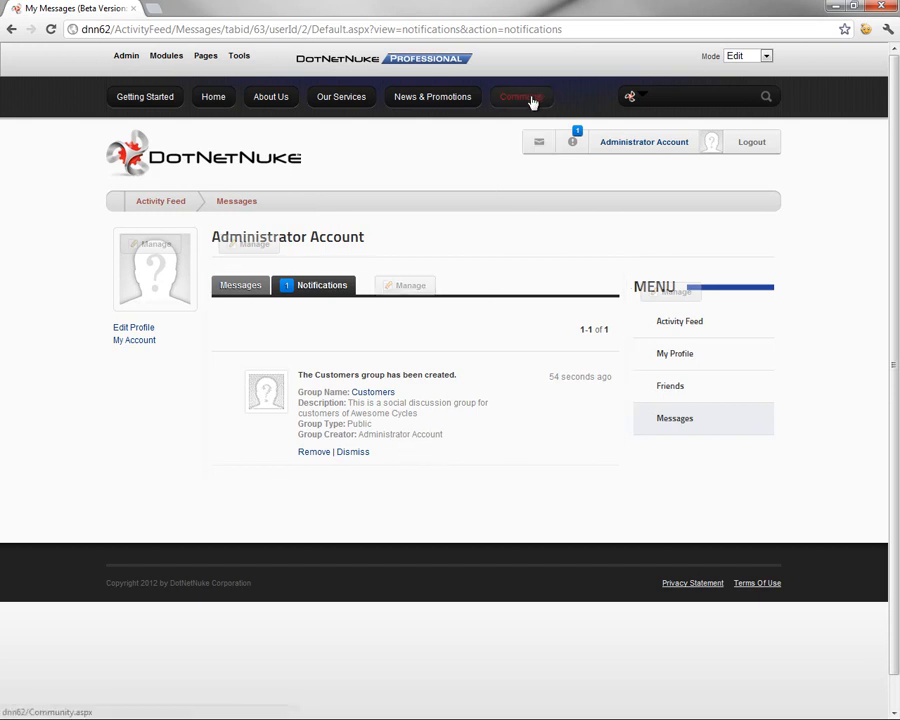
# - Navigate back to the Community page, now listing the new Customers group
pyautogui.click(520, 96)
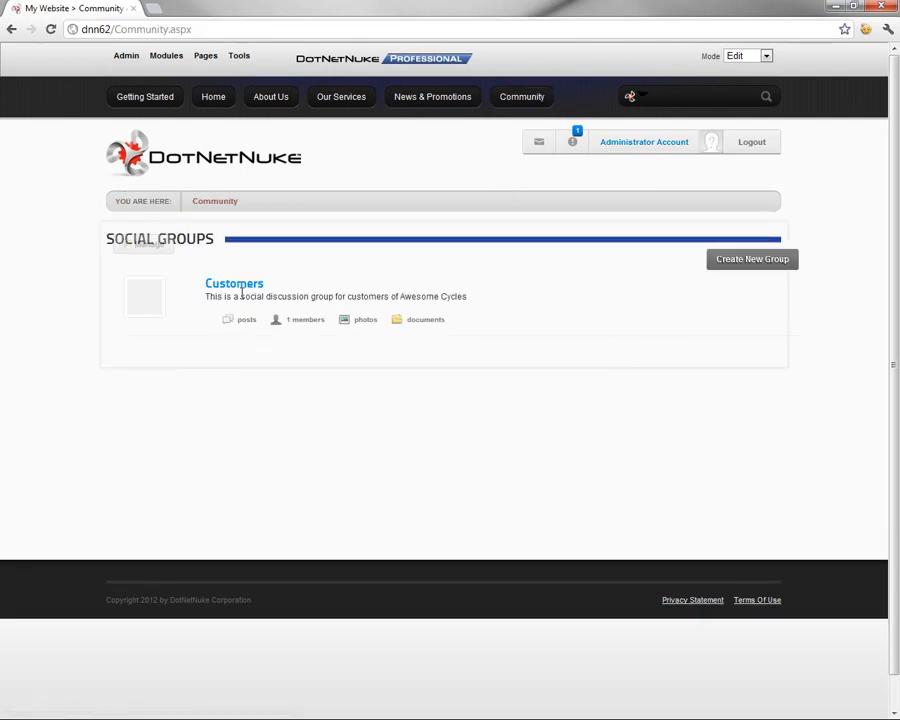
pyautogui.moveTo(248, 288)
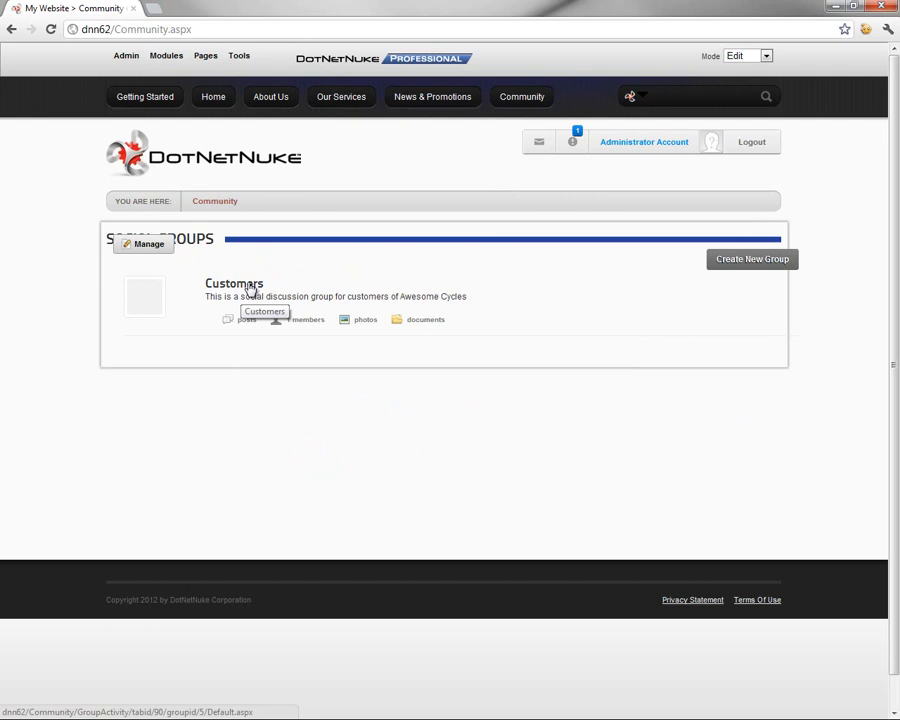